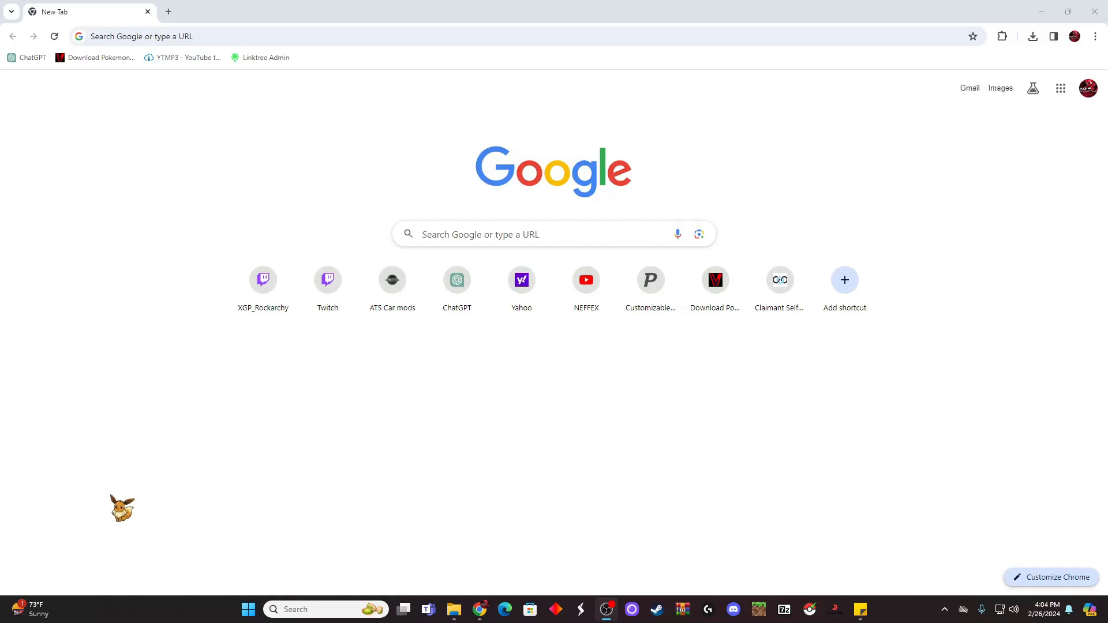
mouse_move(449, 265)
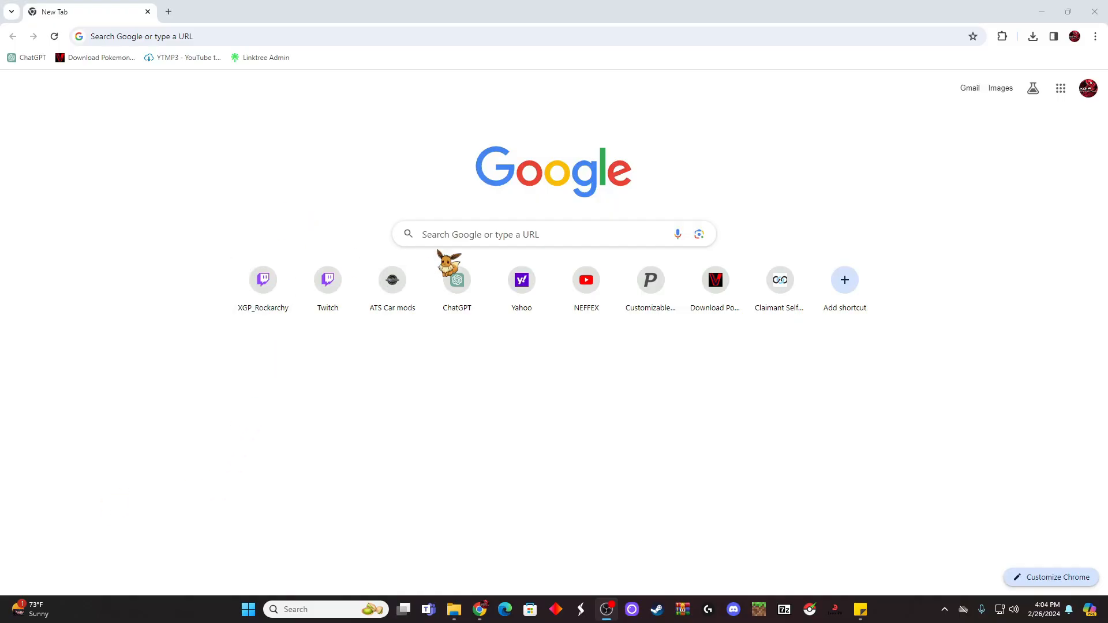
Search Google for OBS so the official OBS Studio site appears first in results
click(495, 234)
text(OBS)
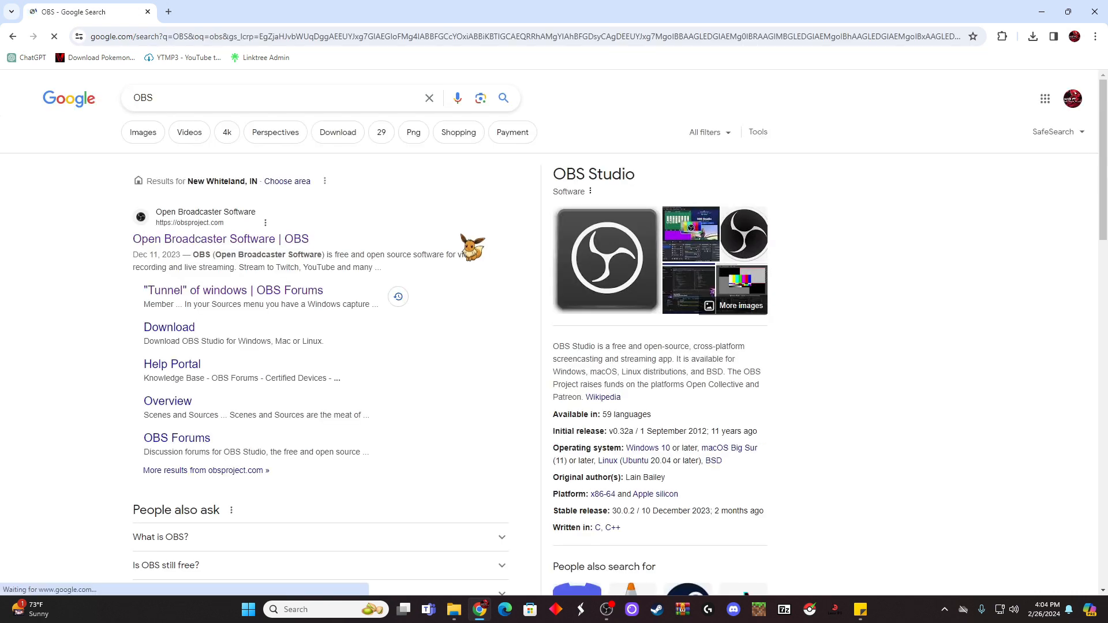
mouse_move(220, 239)
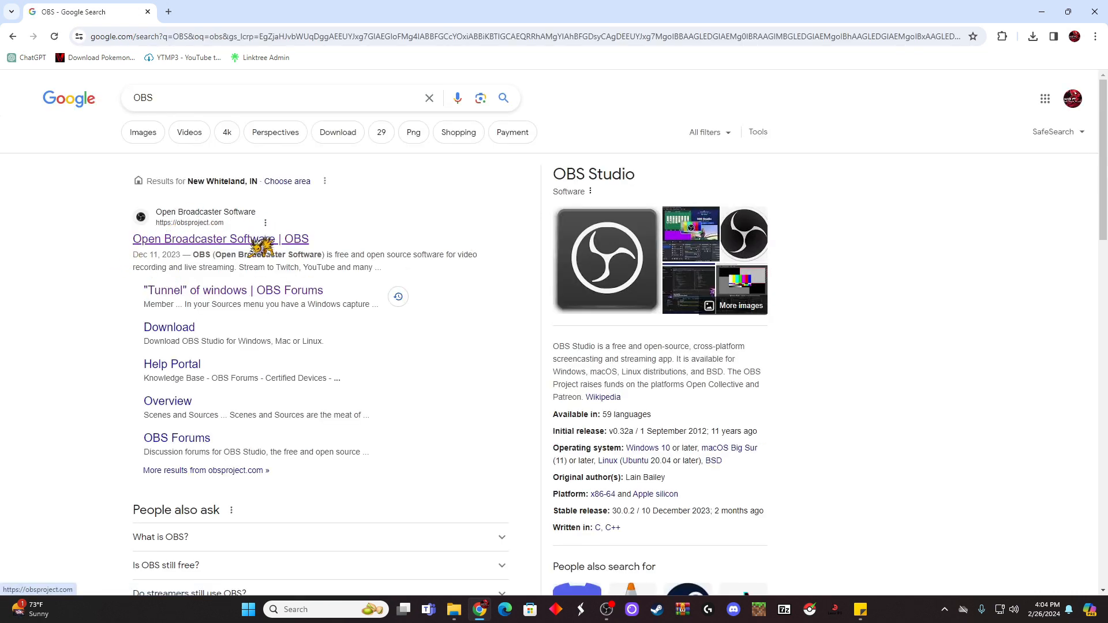
click(220, 239)
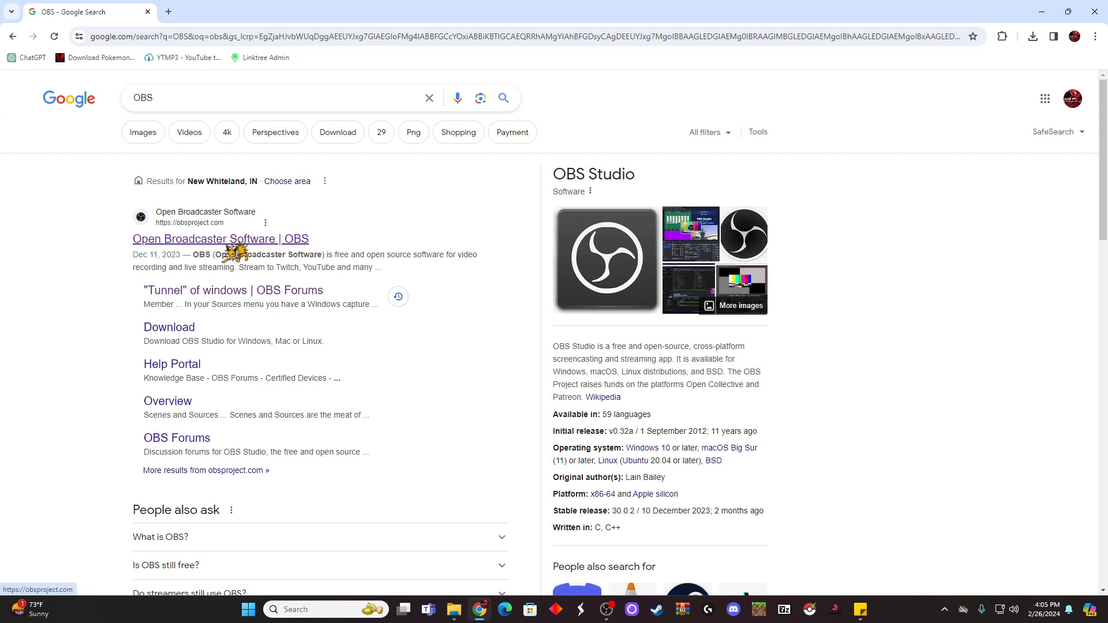
Download the OBS Studio 30.0.2 Windows installer from obsproject.com despite the unverified-file warning
click(220, 239)
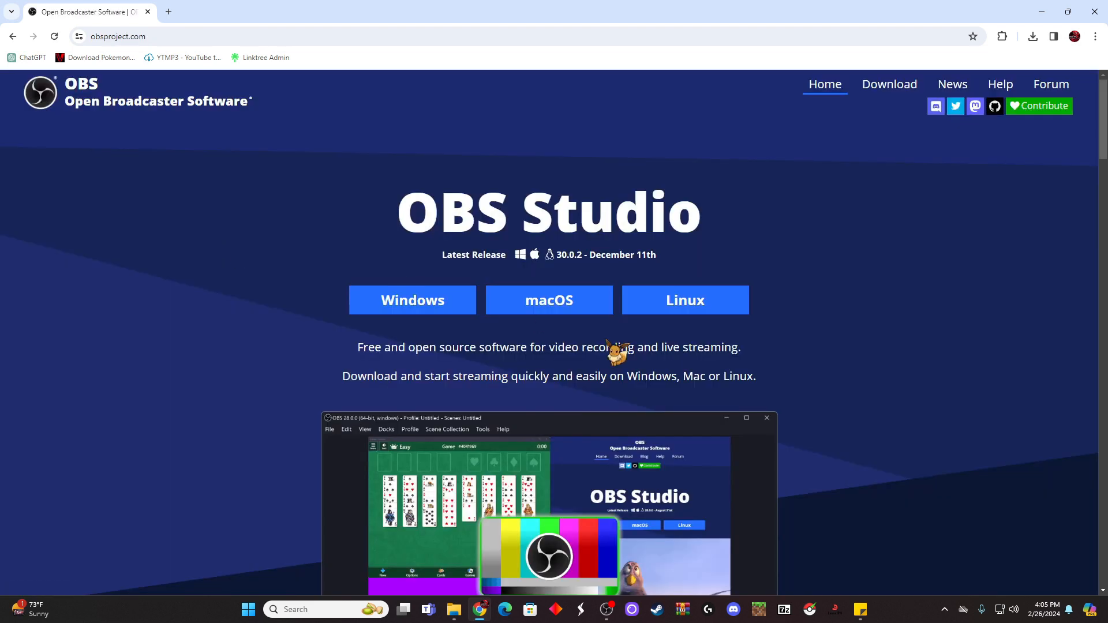
mouse_move(412, 300)
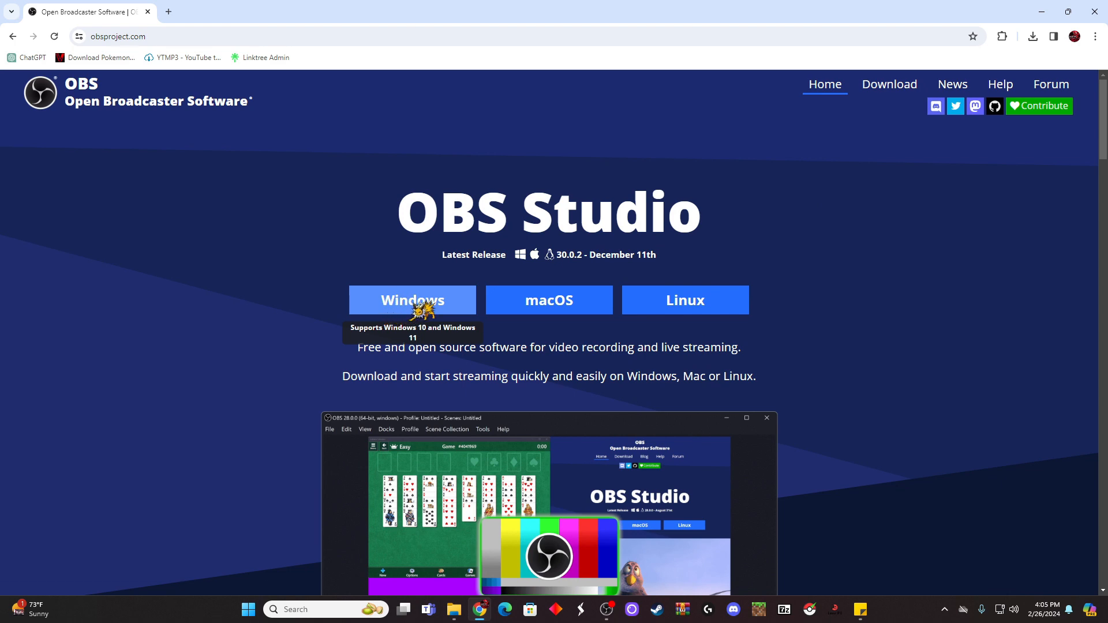
click(412, 300)
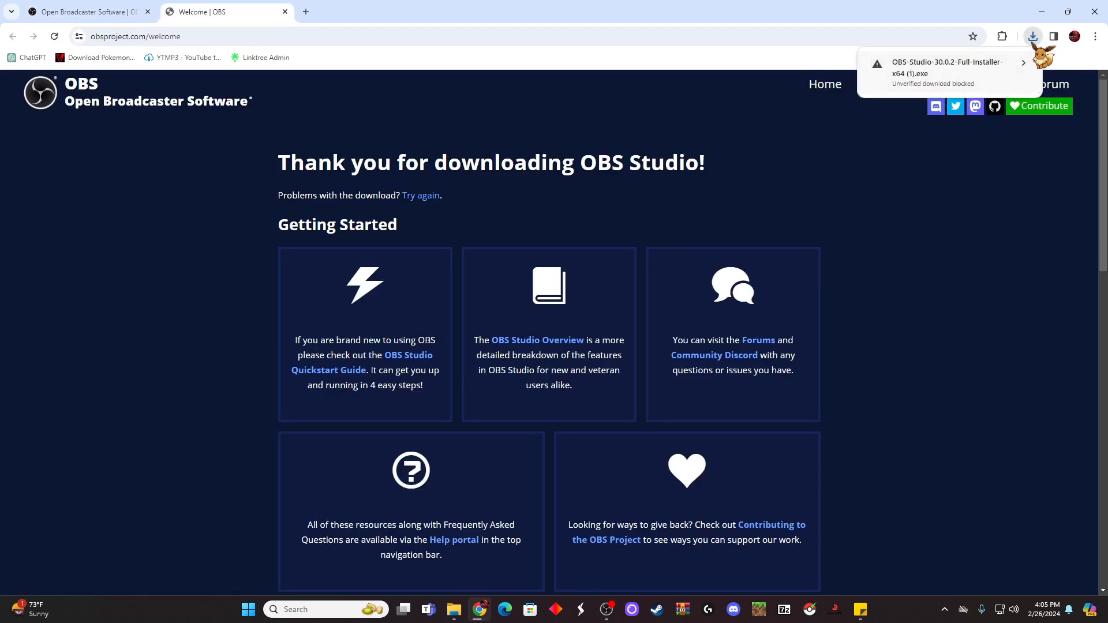
click(1023, 62)
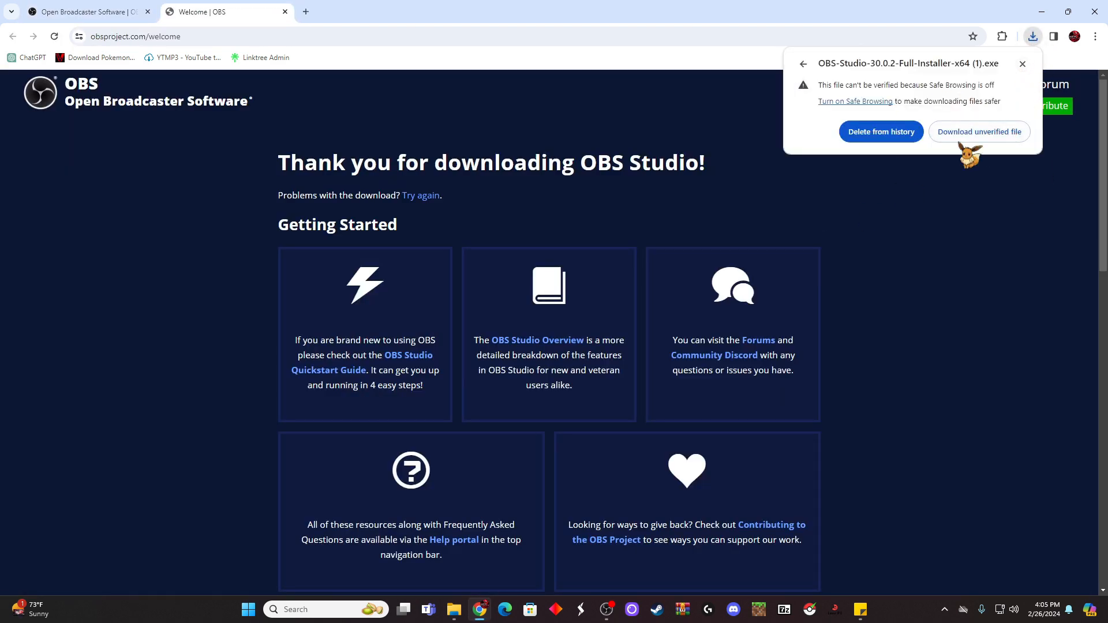
mouse_move(913, 92)
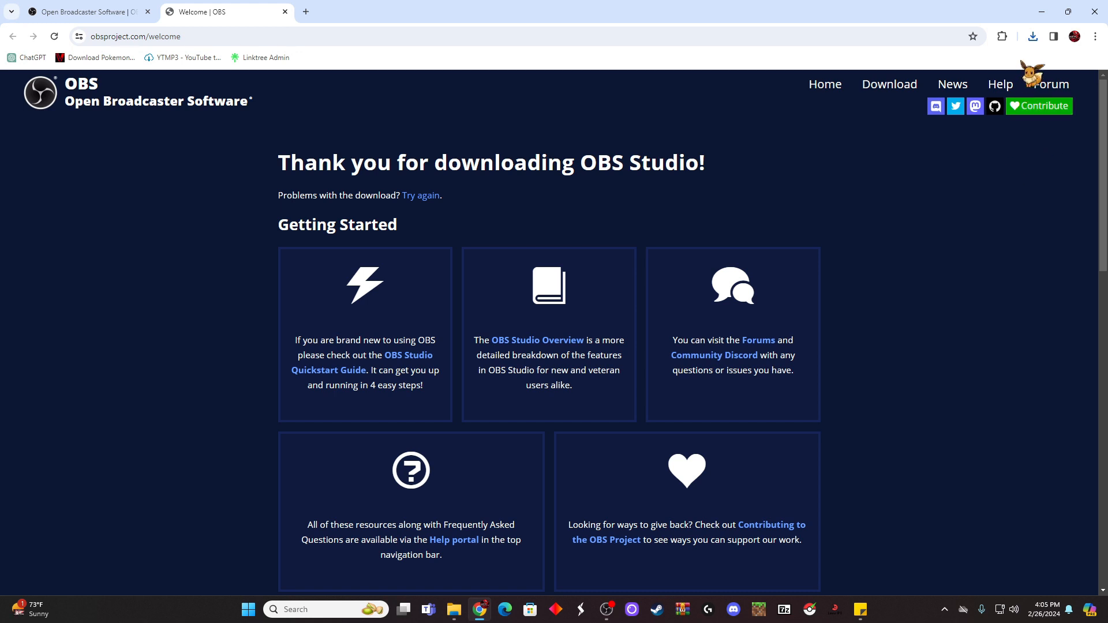
Launch the downloaded OBS installer from Chrome's recent downloads
click(1032, 36)
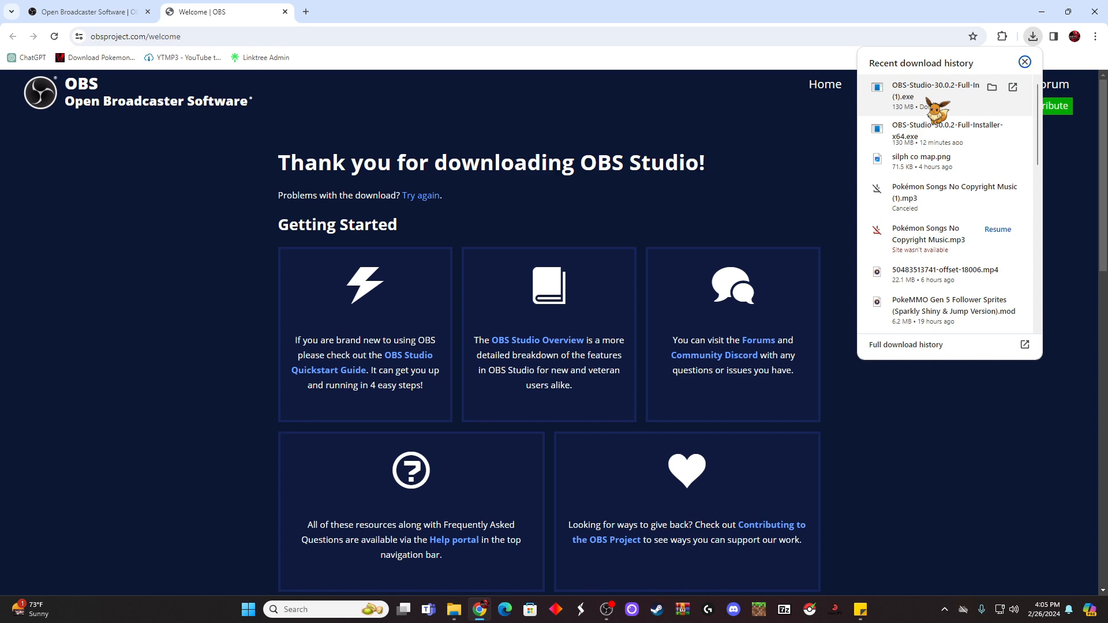
click(1024, 61)
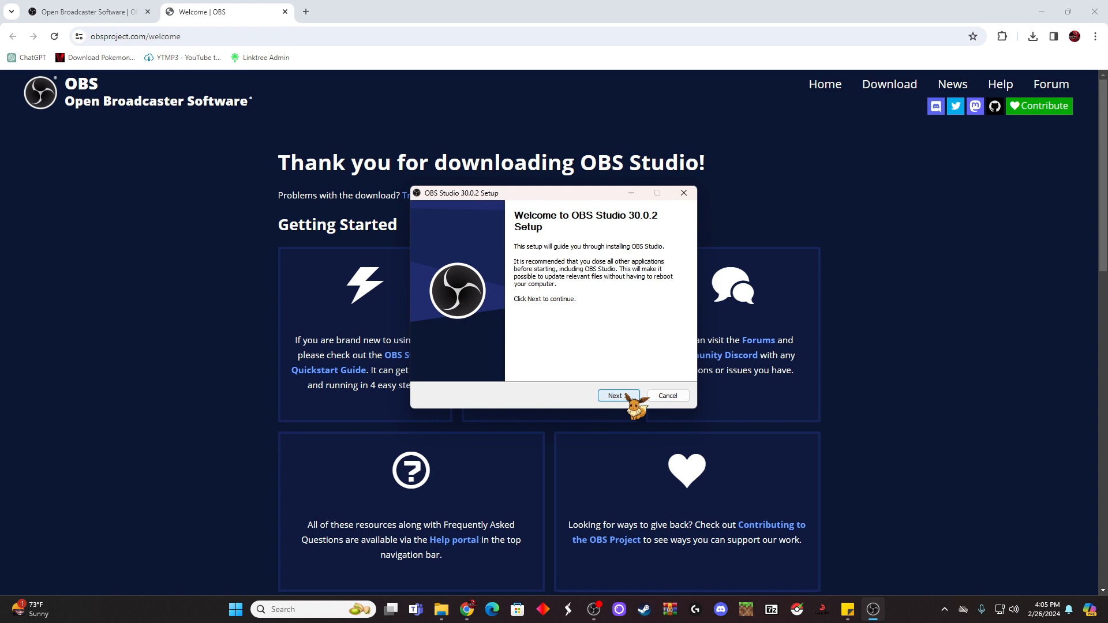
Cancel the setup after the warning that OBS Studio is already running
click(616, 396)
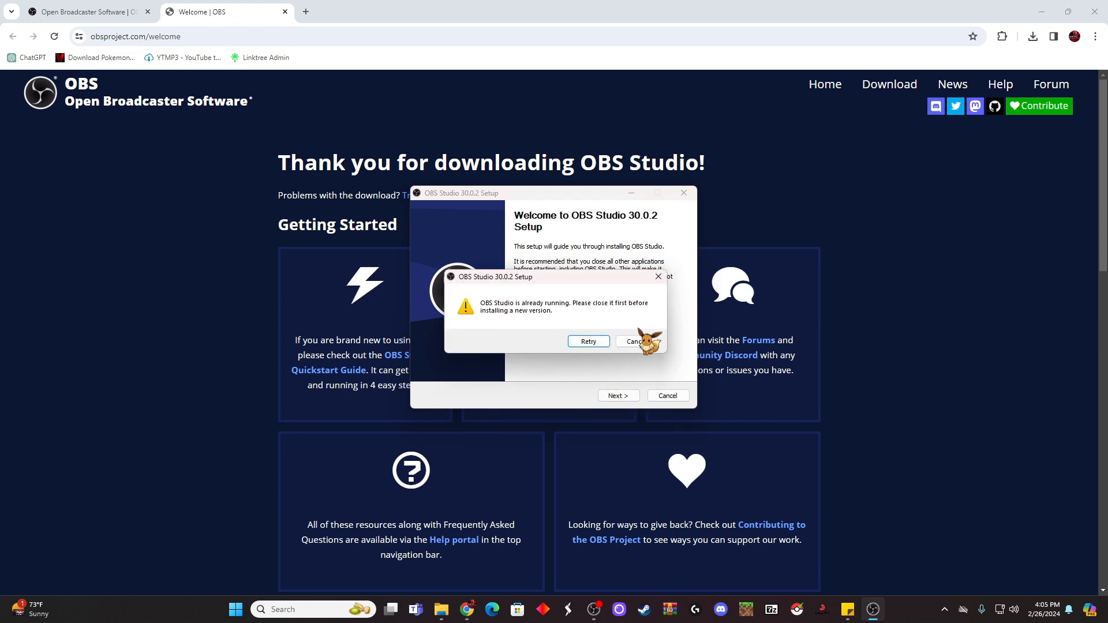
click(634, 342)
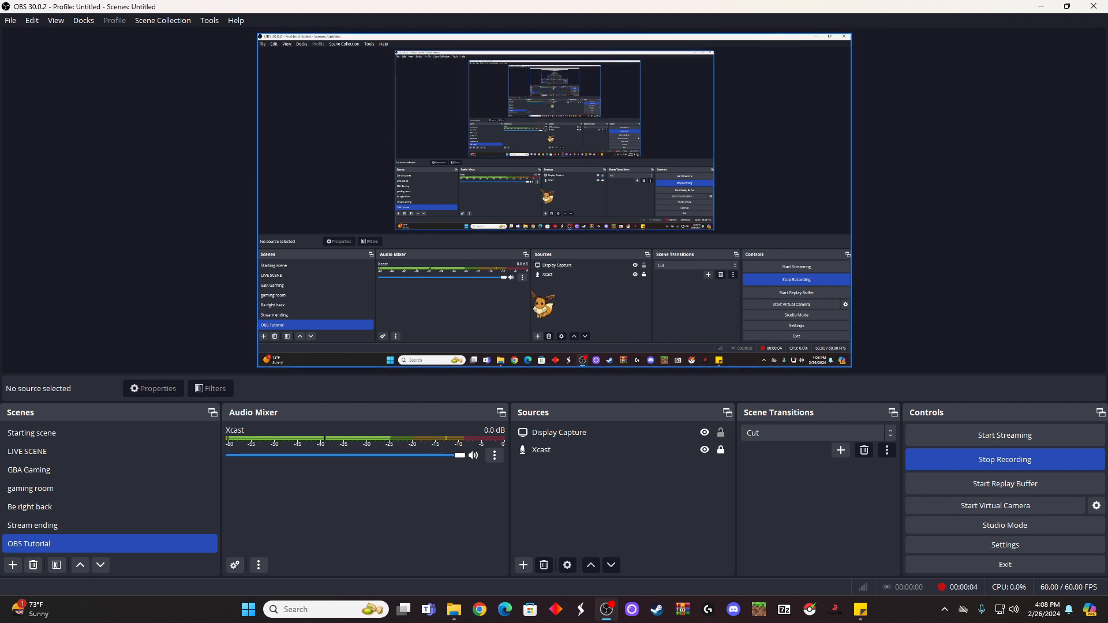
click(558, 432)
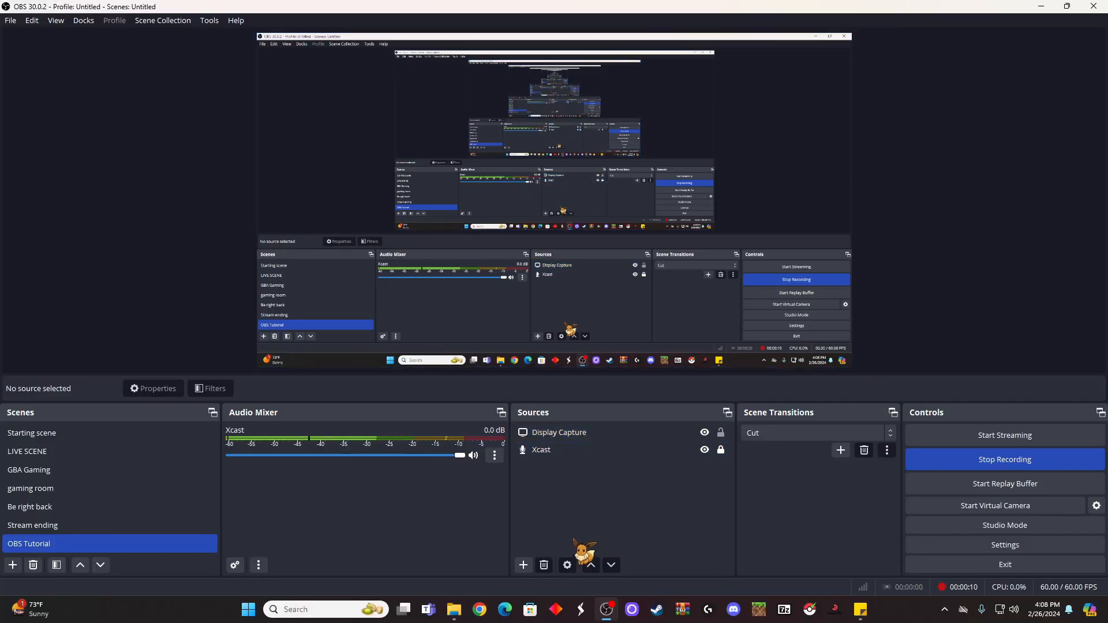
click(30, 488)
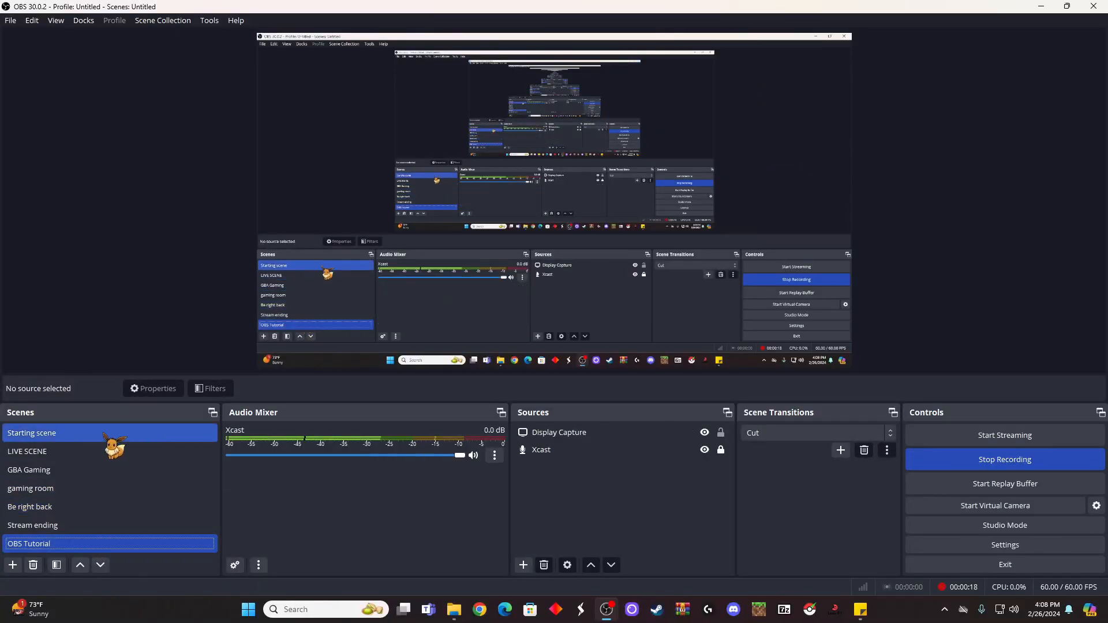
click(12, 565)
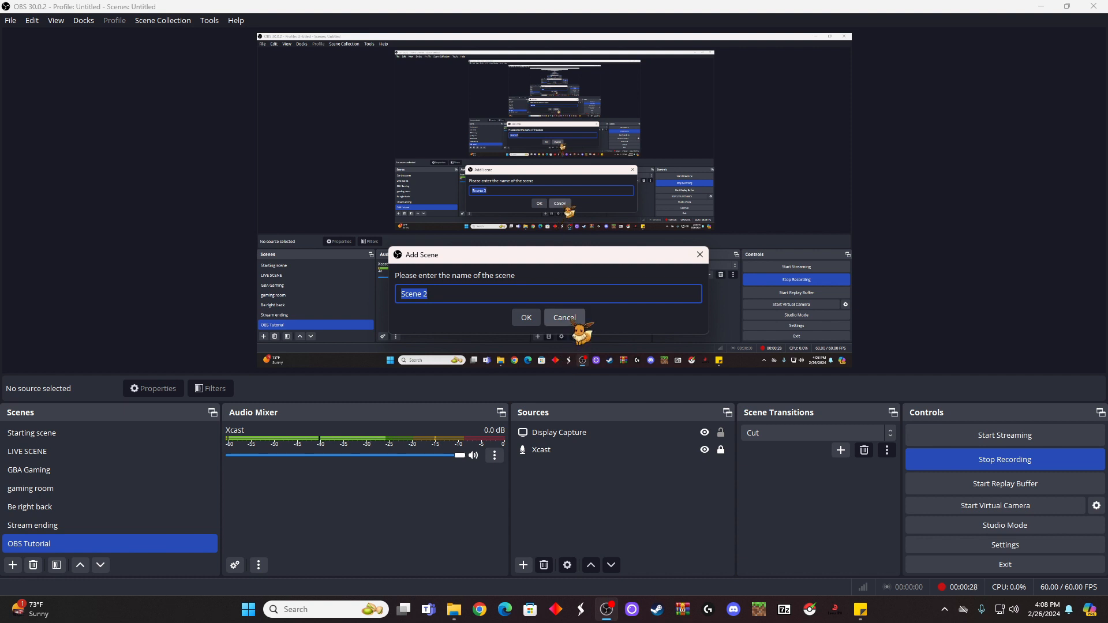
click(564, 317)
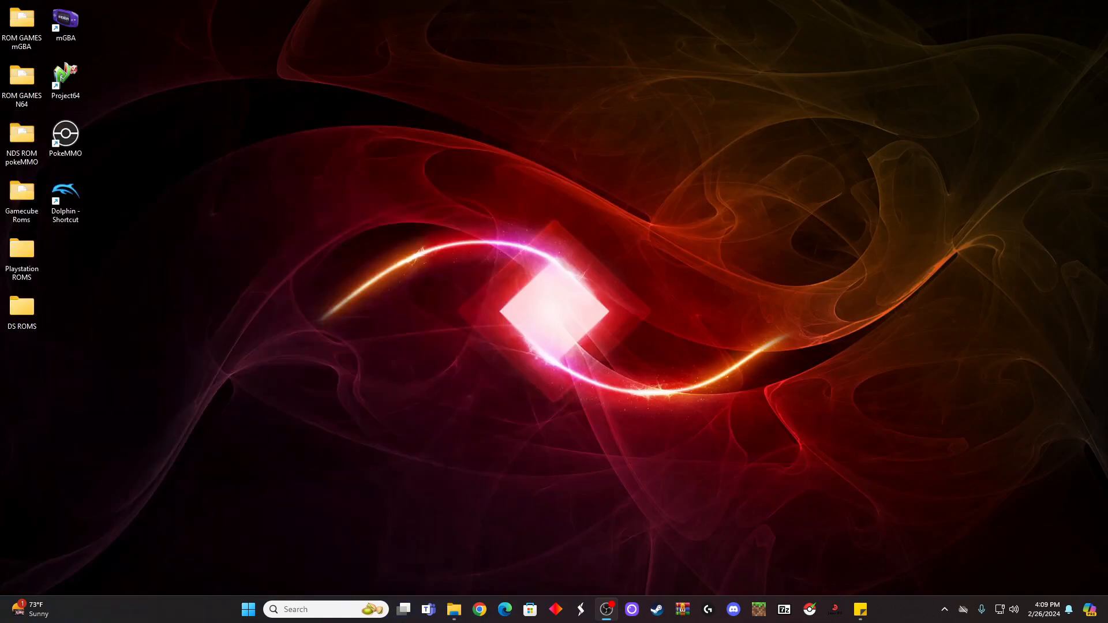
click(605, 610)
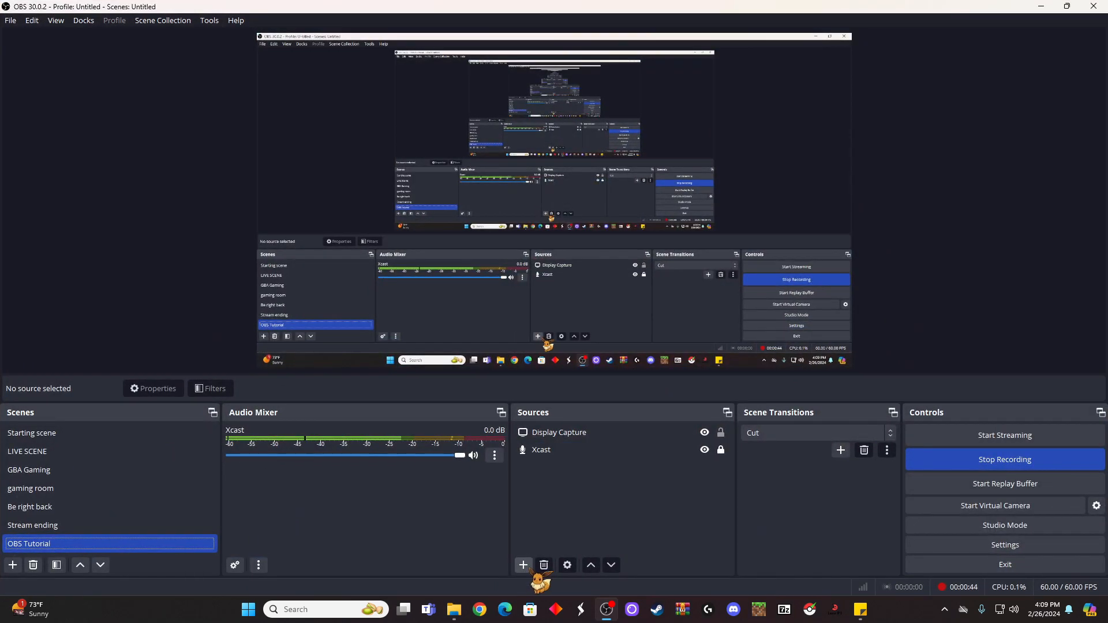
Add a Display Capture 2 source for the primary monitor with Capture Cursor enabled
click(522, 564)
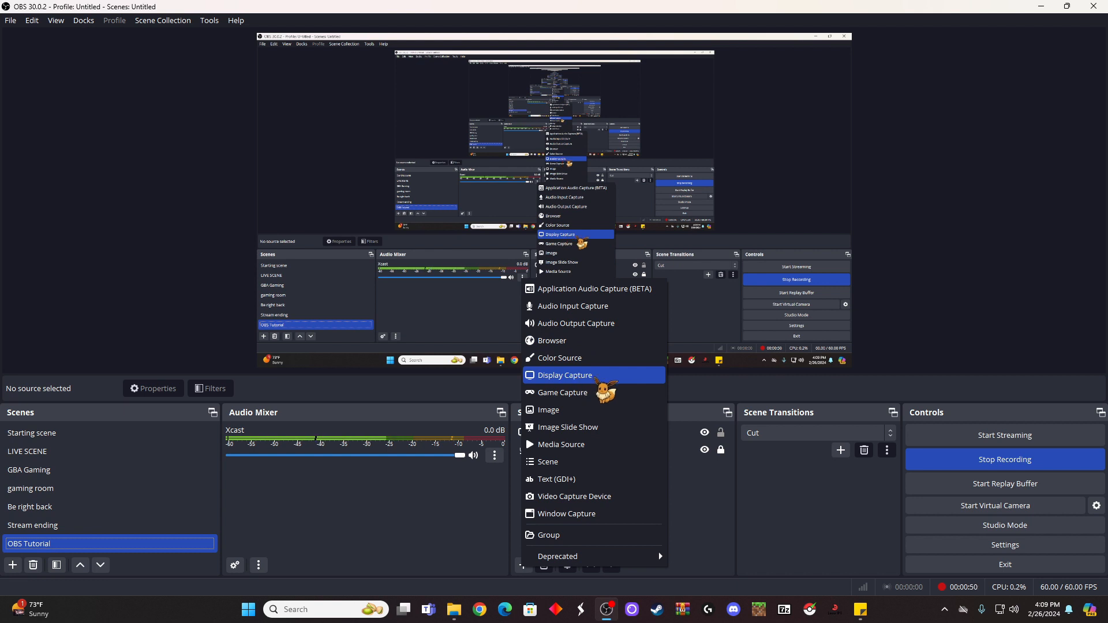
click(565, 375)
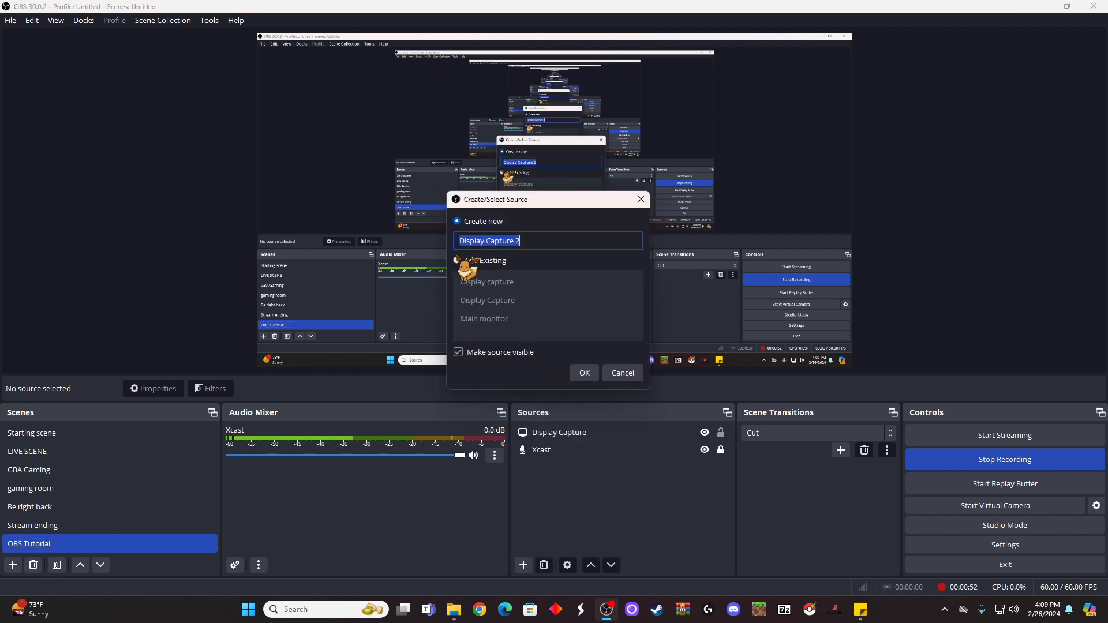
click(584, 373)
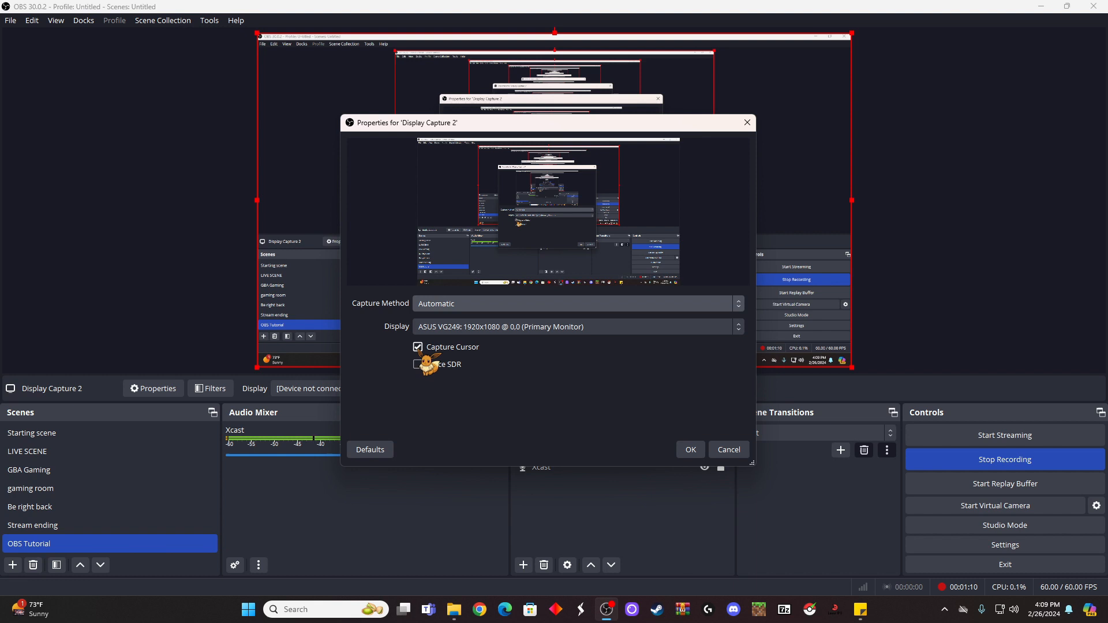
click(417, 347)
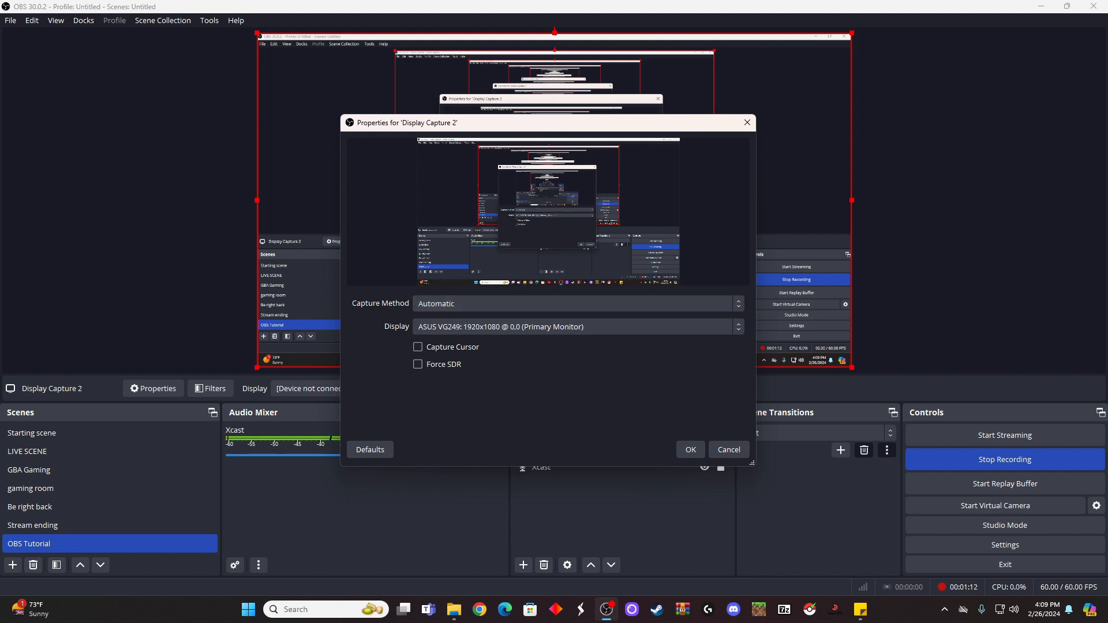
click(418, 347)
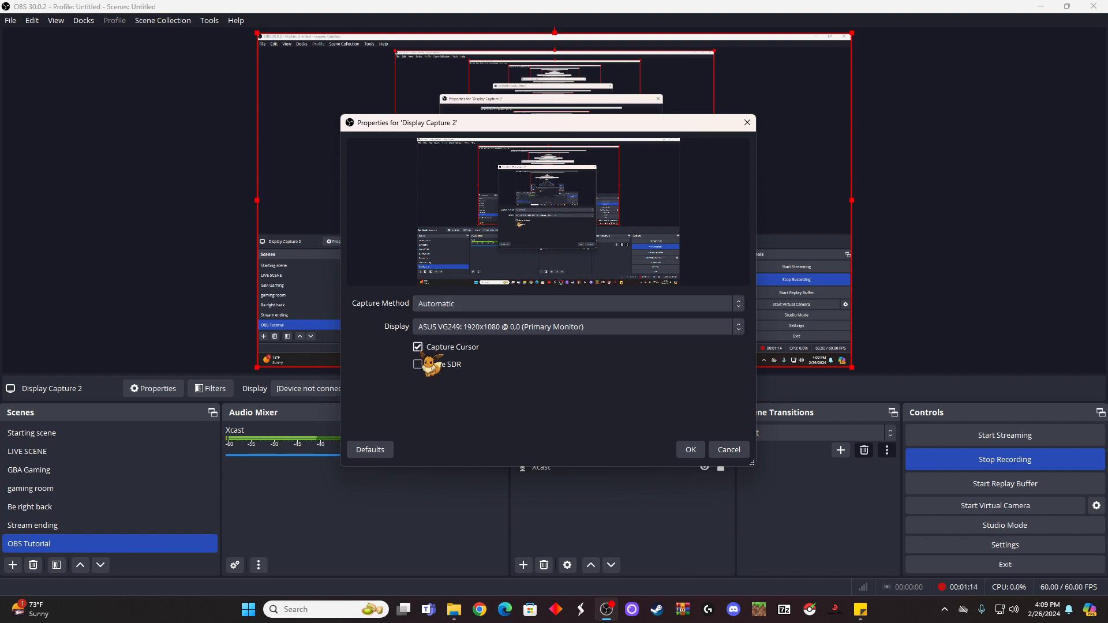
mouse_move(597, 379)
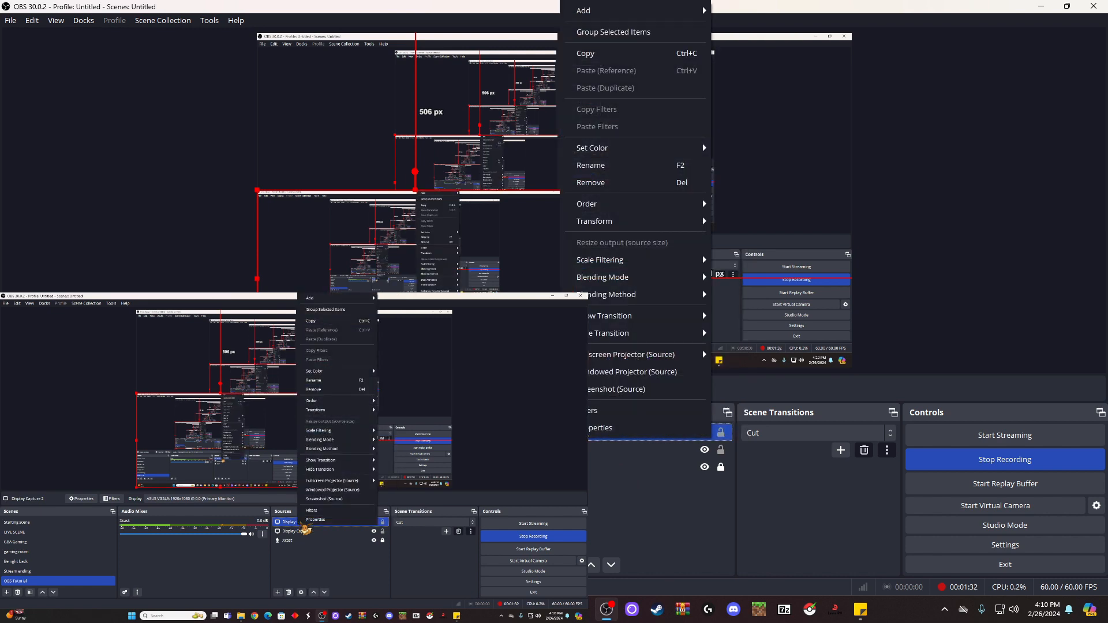
Remove the Display Capture 2 source, leaving Display Capture and Xcast
click(590, 182)
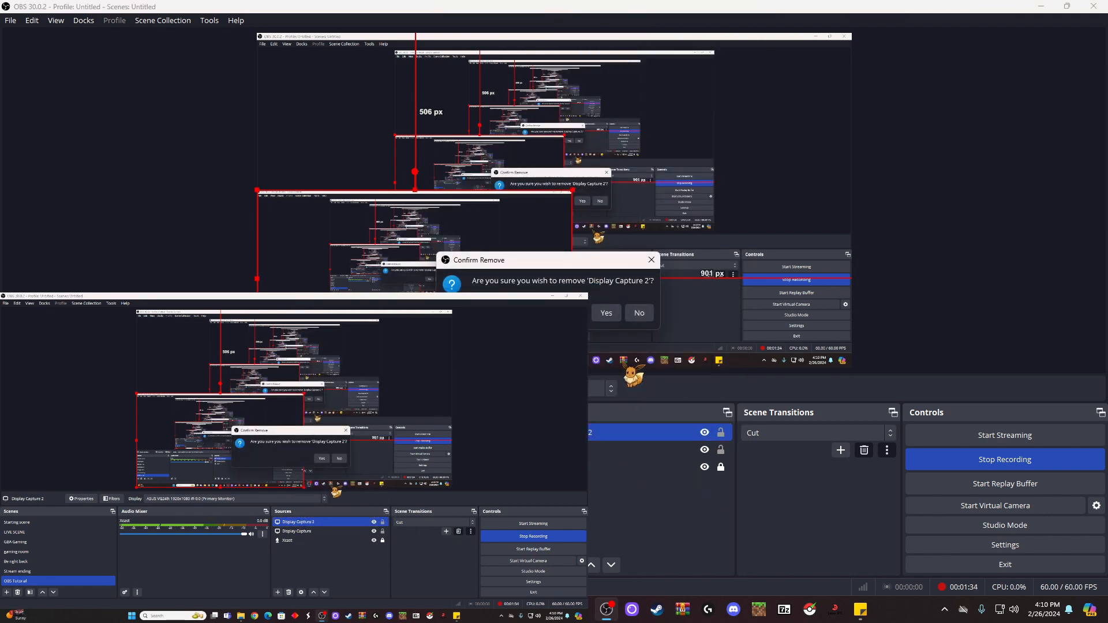
click(606, 313)
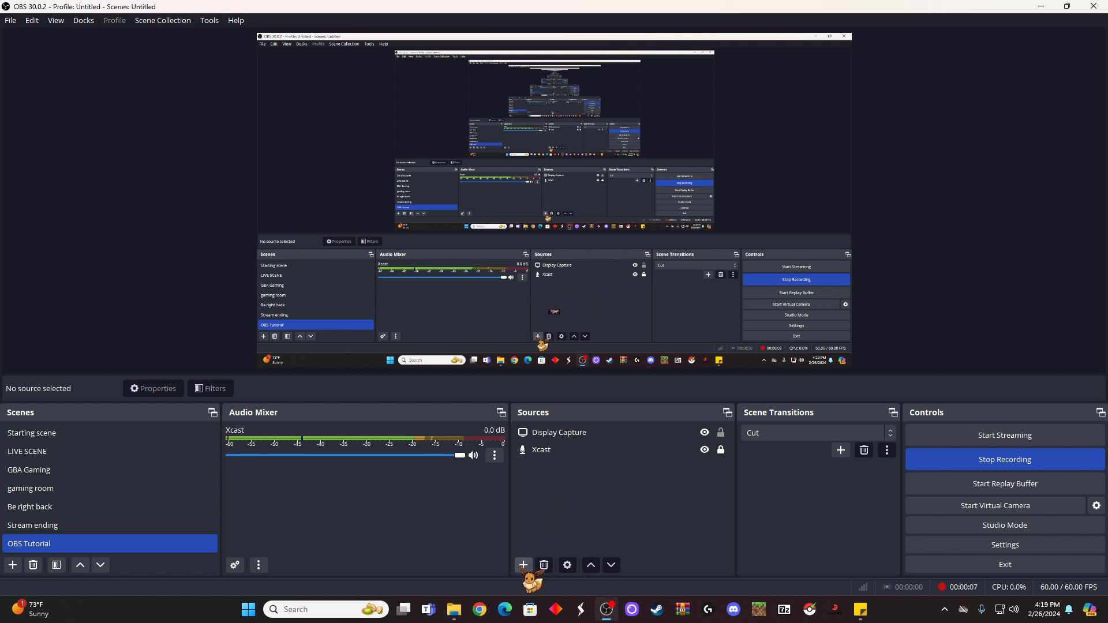
Create a Video Capture Device source, renaming it Elgato 2 after the name-in-use warning
click(523, 565)
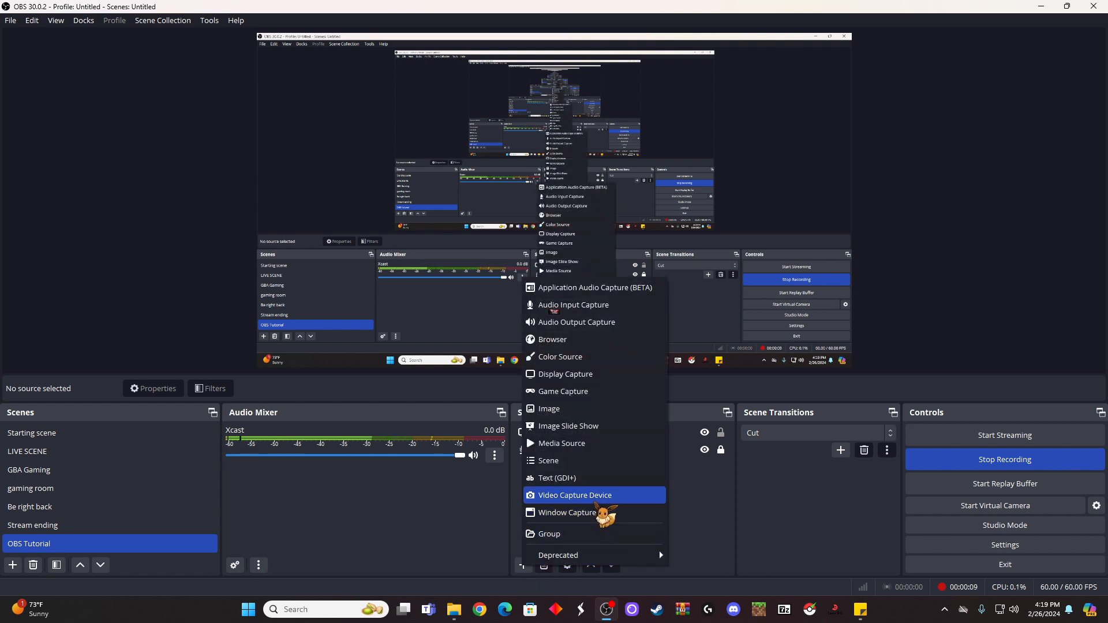
click(575, 495)
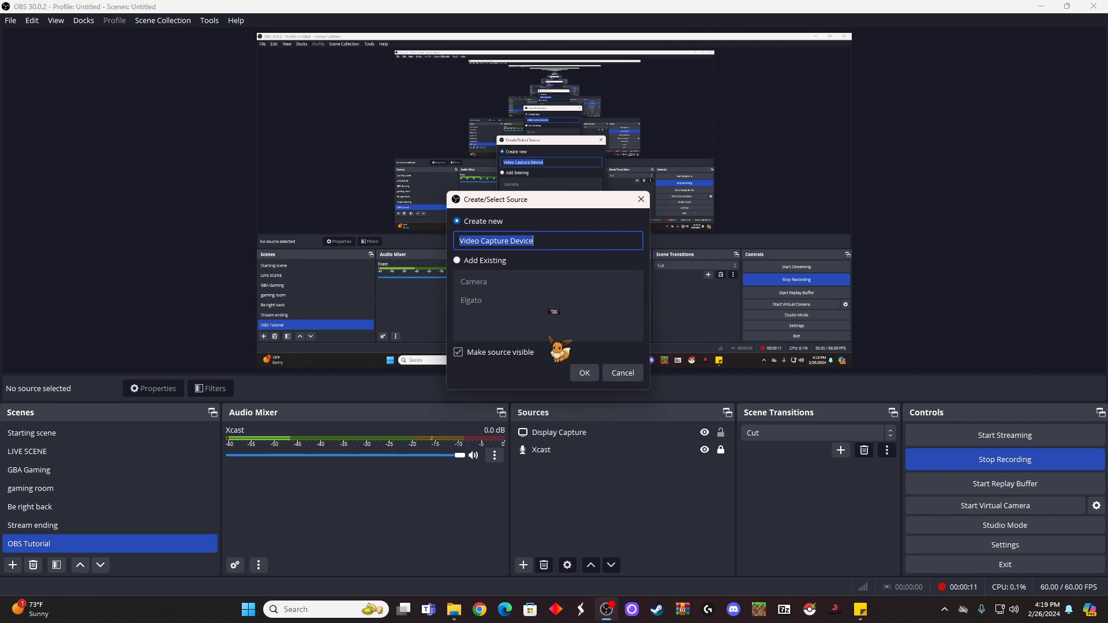
text(Elgato)
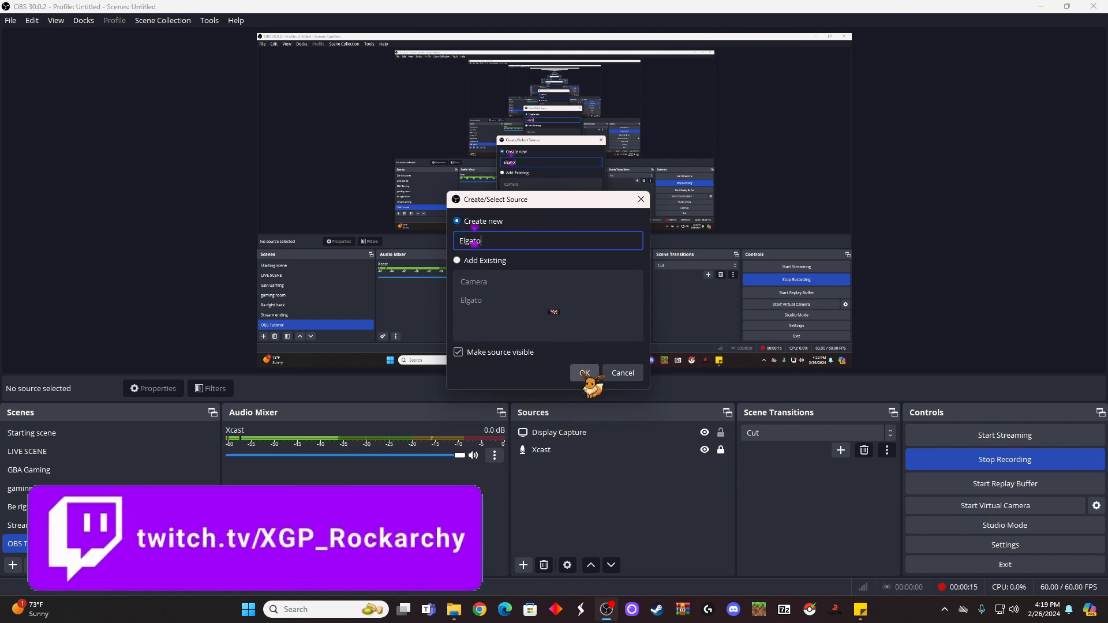
click(584, 373)
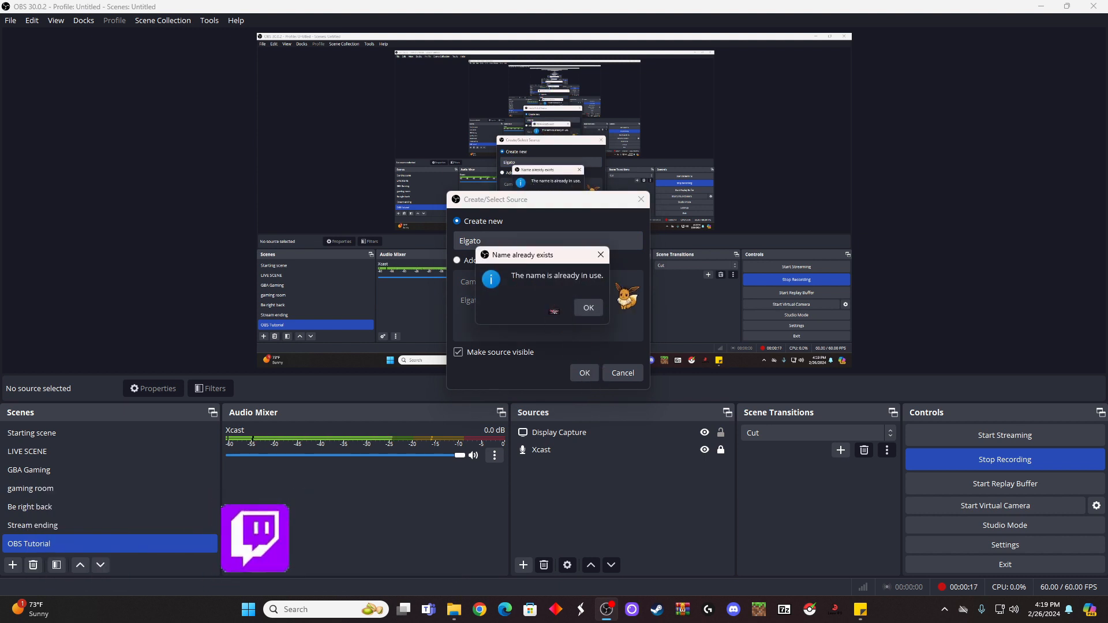
click(588, 307)
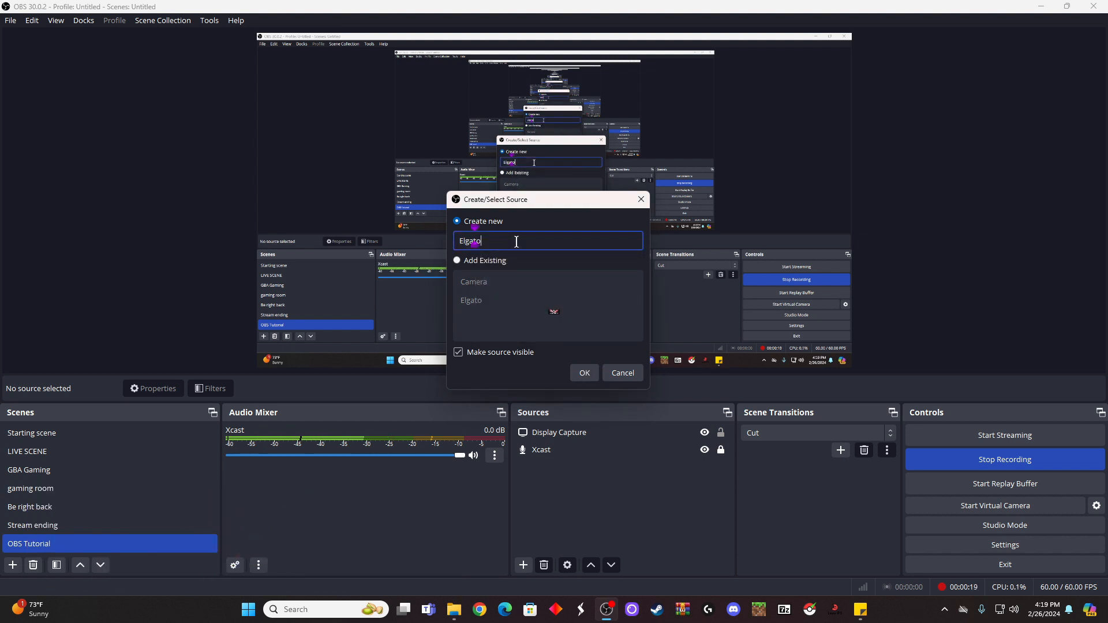
click(584, 373)
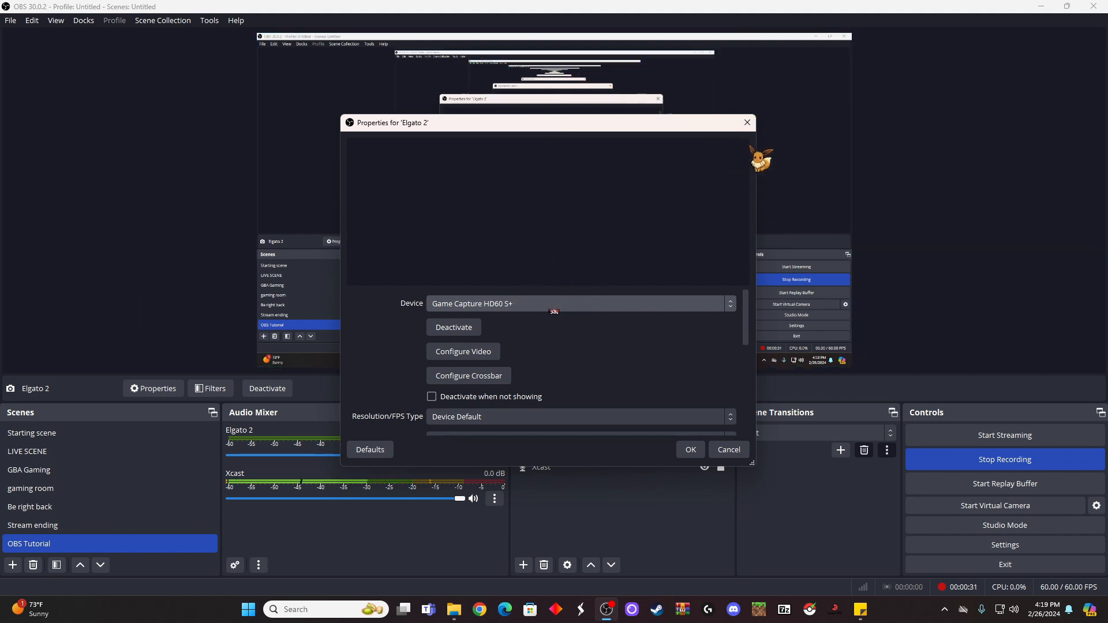
Assign the Game Capture HD60 S+ device to Elgato 2 and accept its settings
click(746, 123)
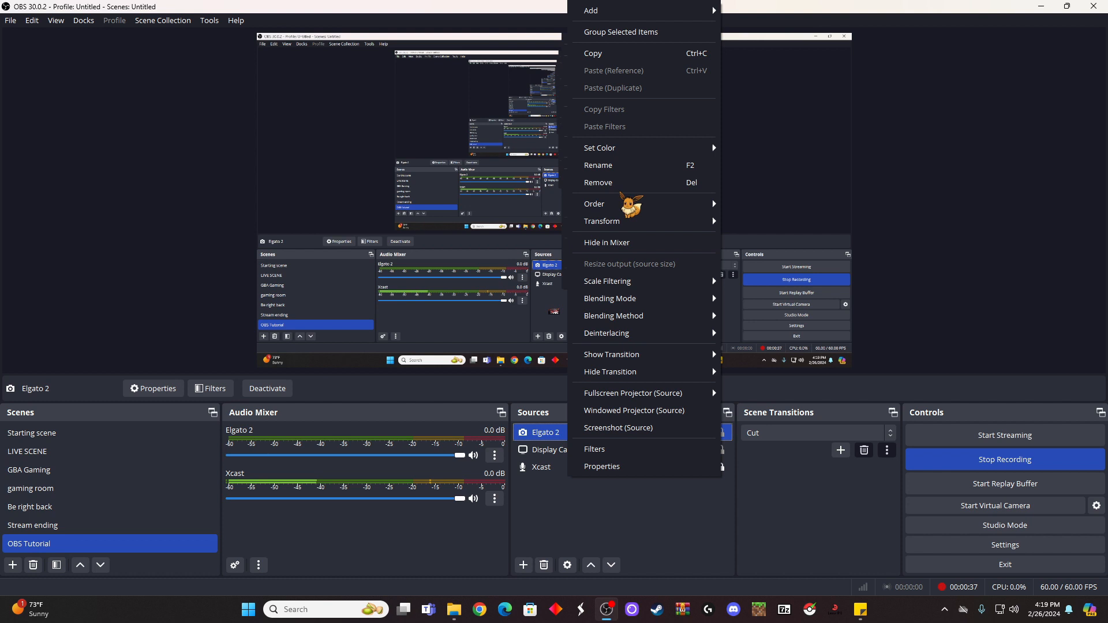
Remove the Elgato 2 source and begin adding another video capture source
click(597, 183)
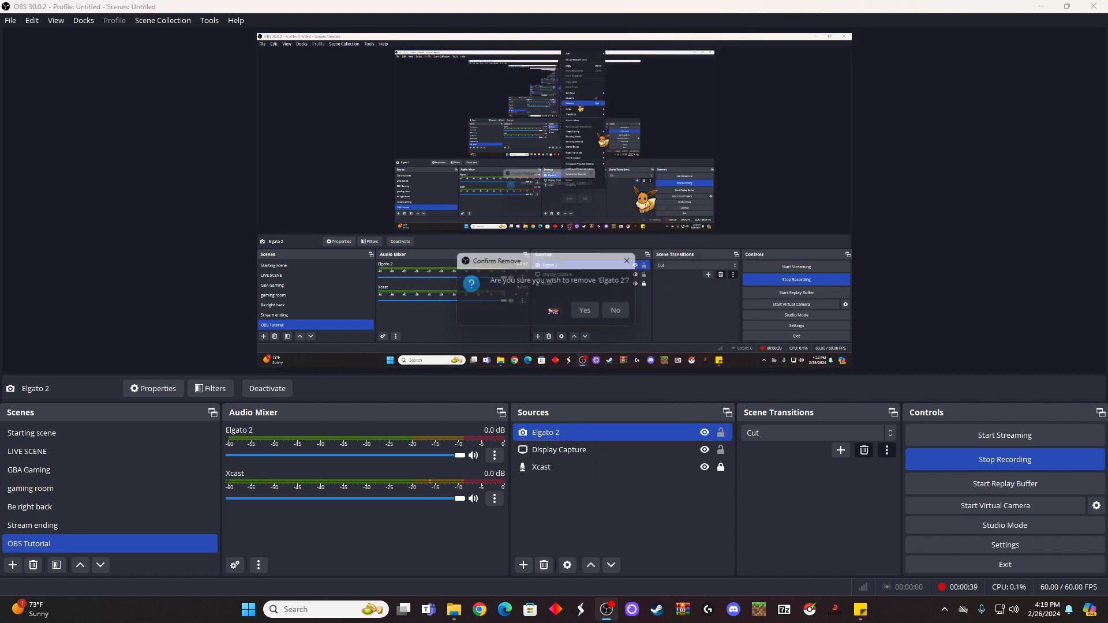
click(584, 310)
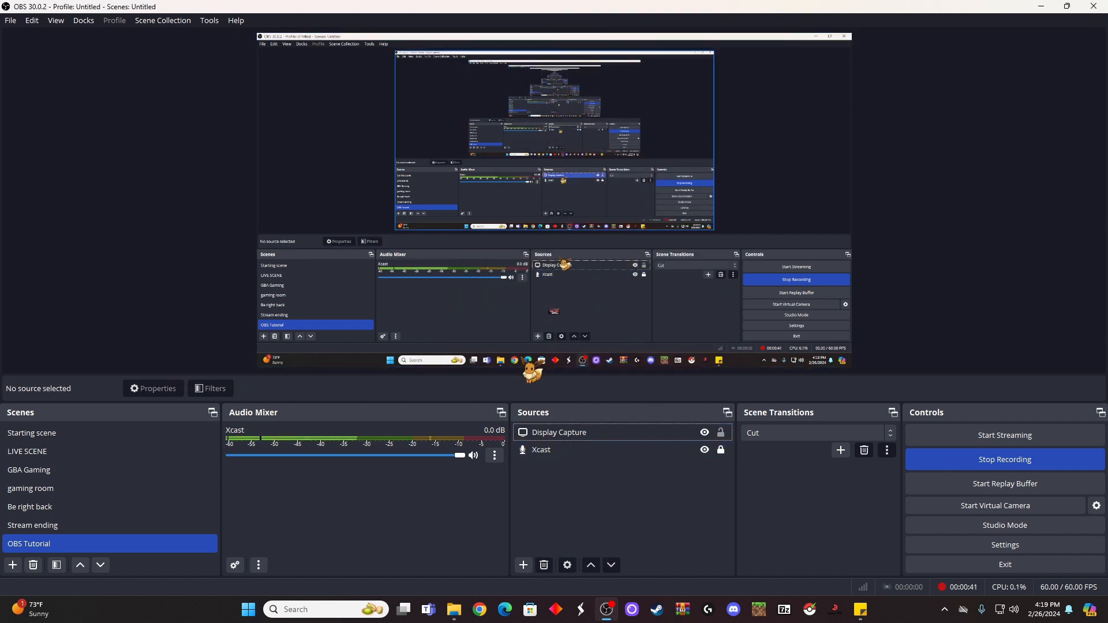
click(523, 565)
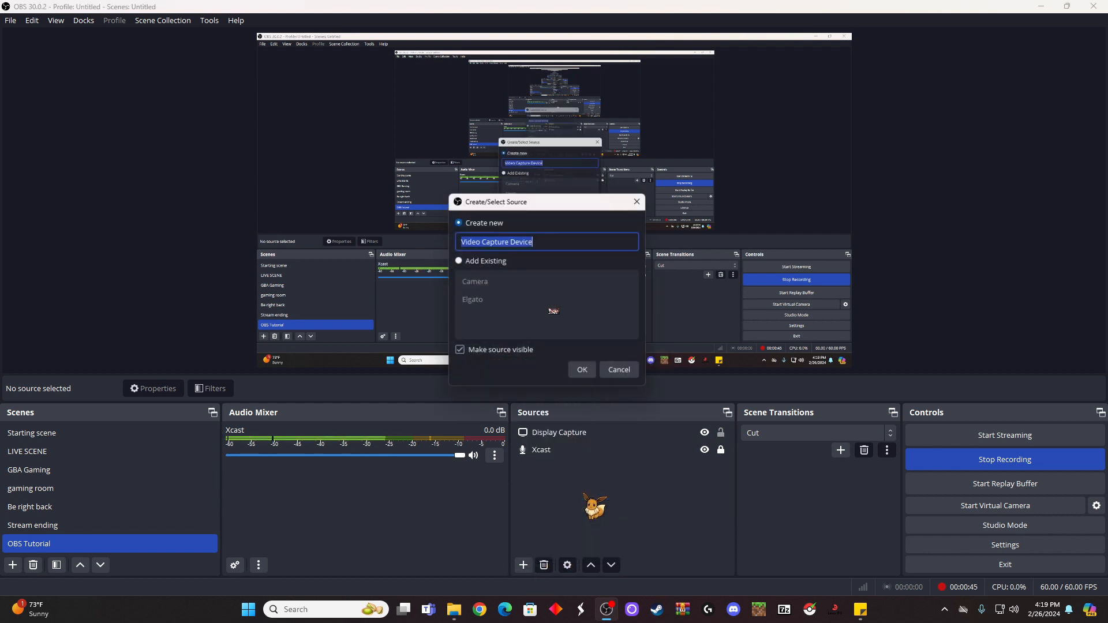
Add the existing Elgato capture source and place its console feed in the upper right
click(459, 260)
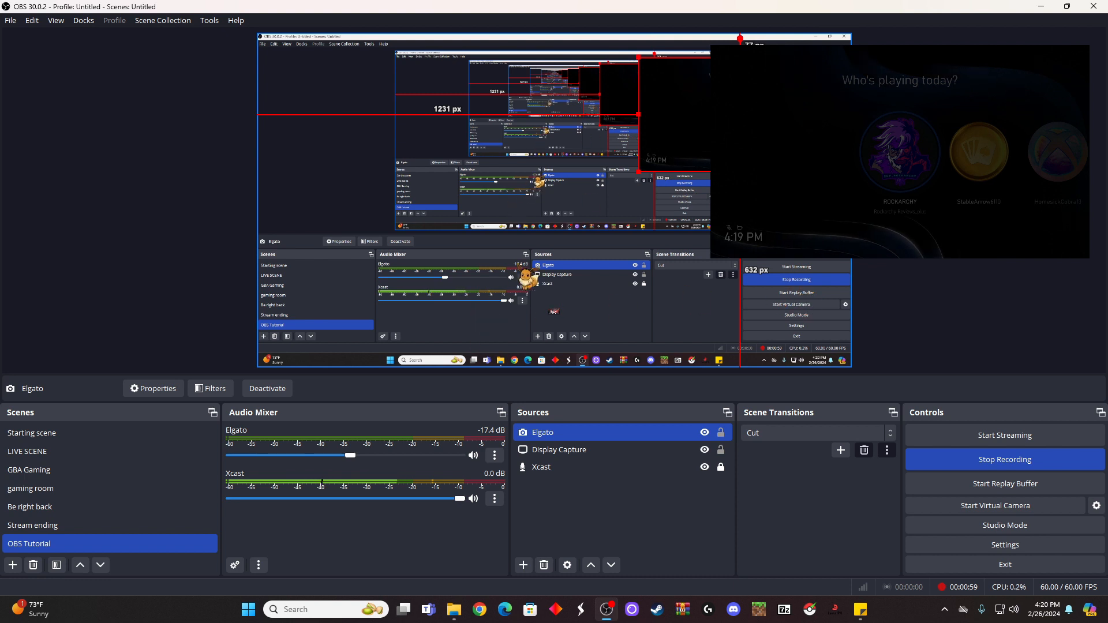
click(557, 449)
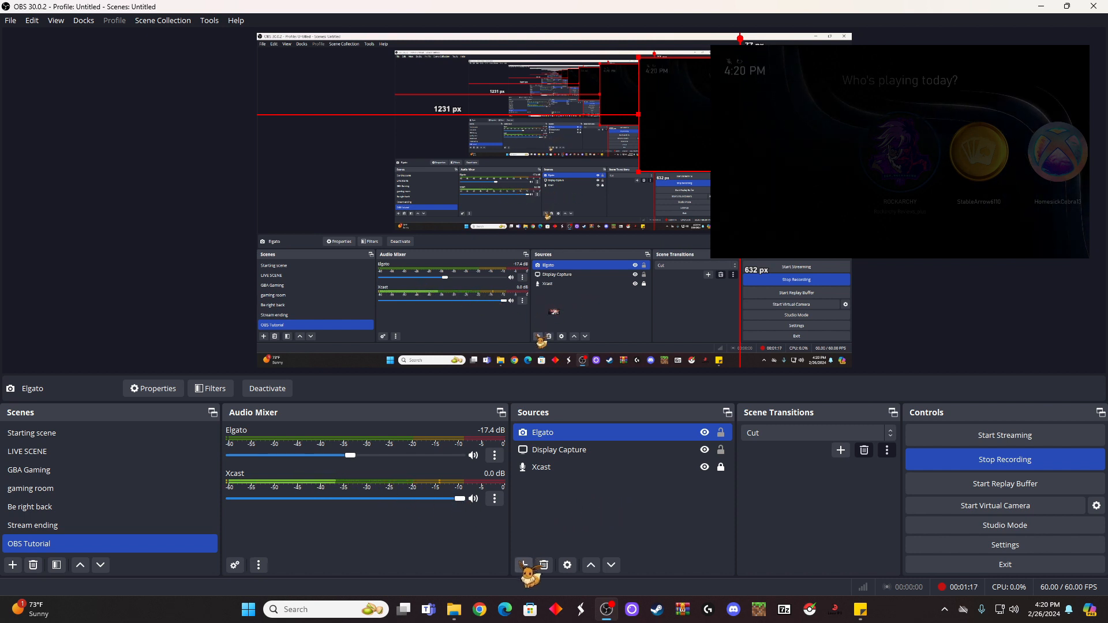
Add an Audio Input Capture source named microphone using the Default device
click(522, 566)
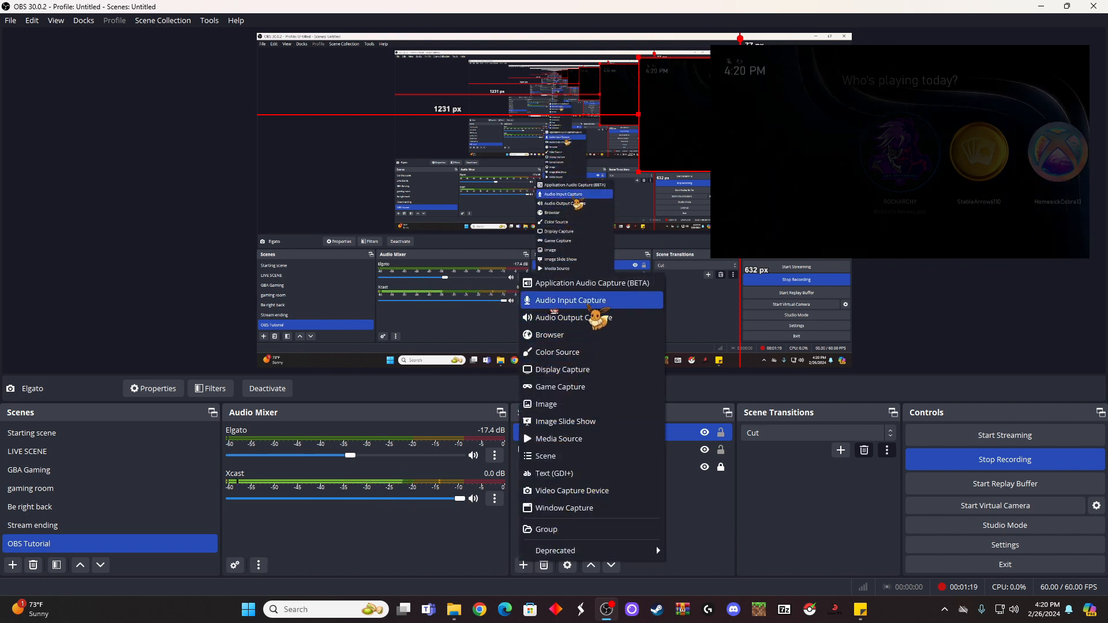
click(570, 300)
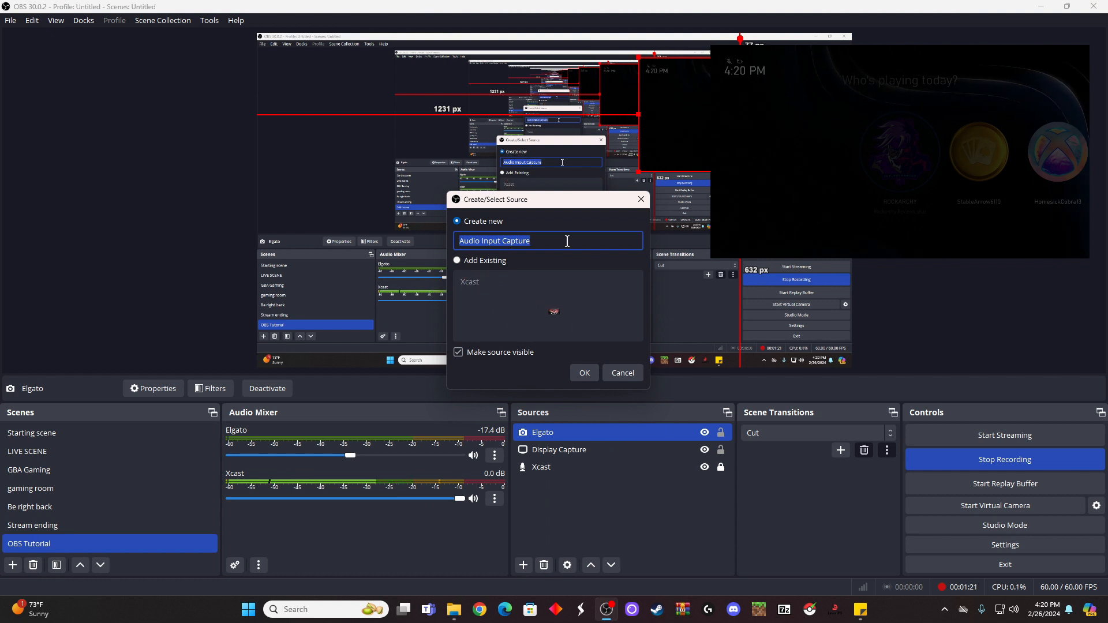
text(mi)
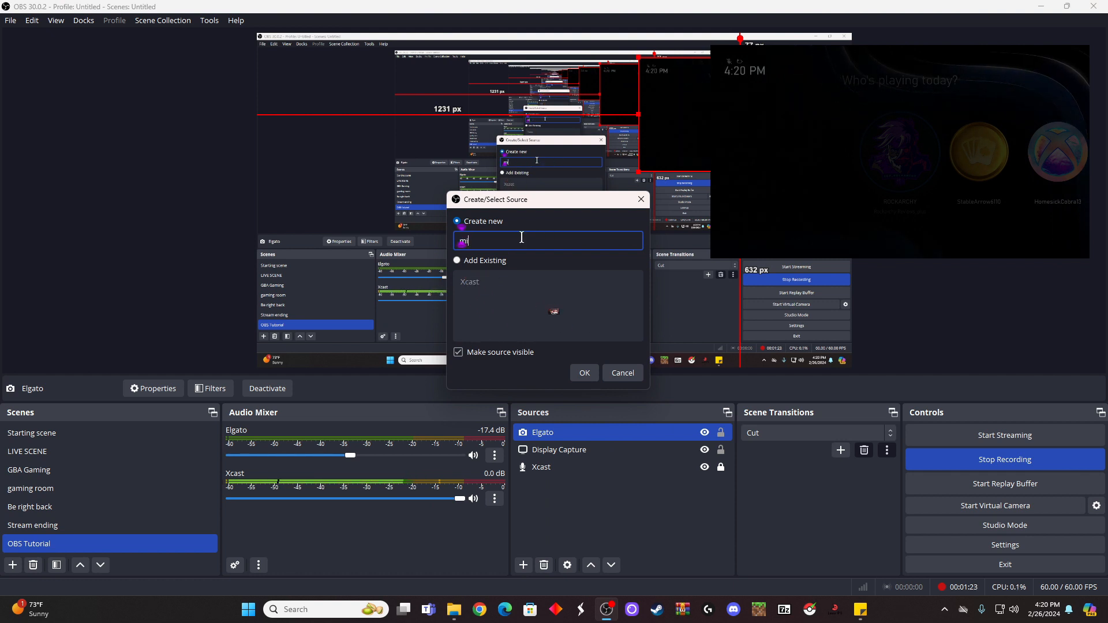
text(icrophone)
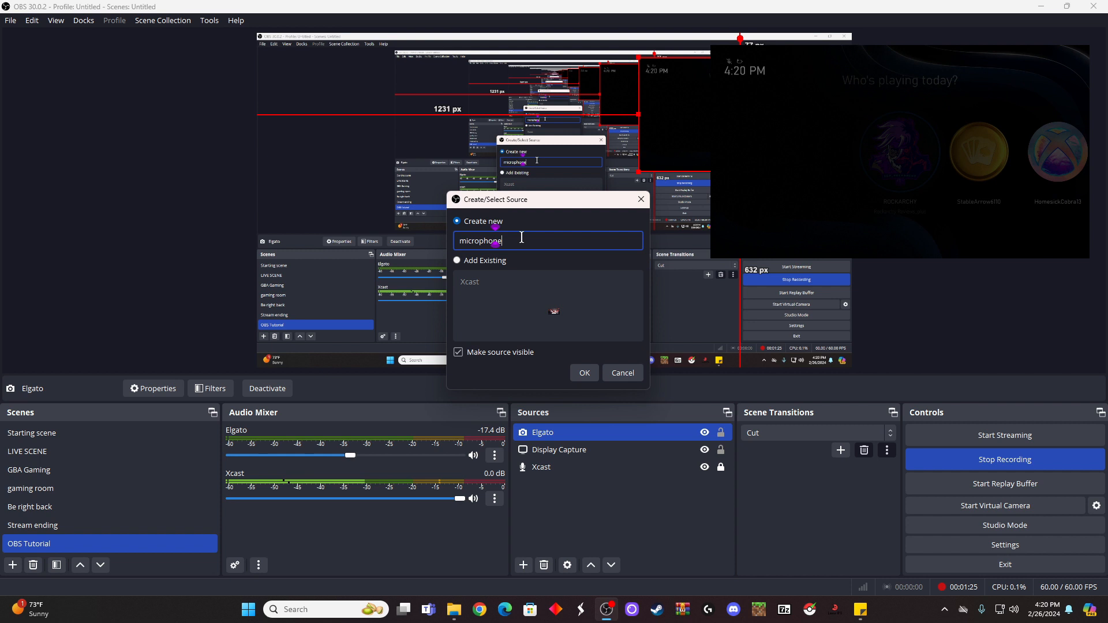
click(584, 373)
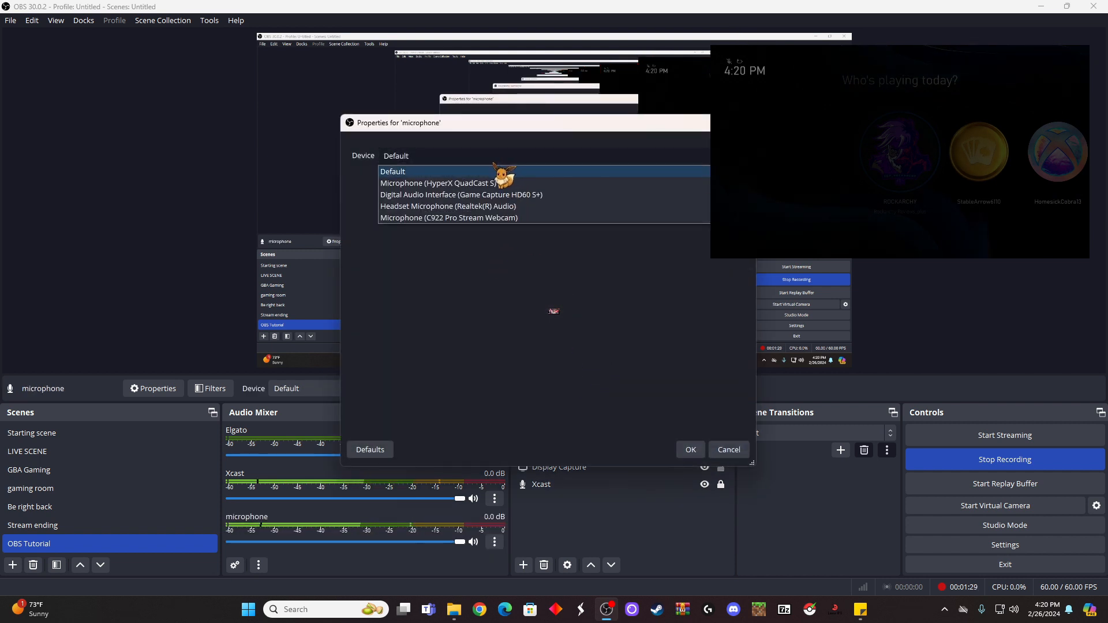
click(448, 218)
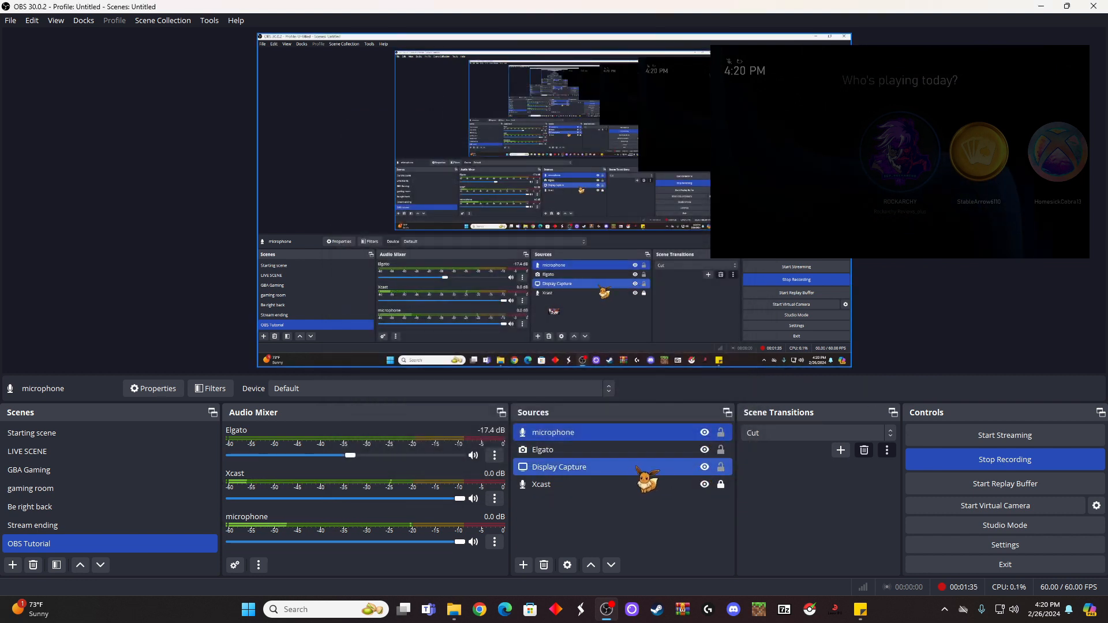
Remove the microphone source, leaving Elgato, Display Capture and Xcast, then bring up Advanced Audio Properties
right_click(553, 431)
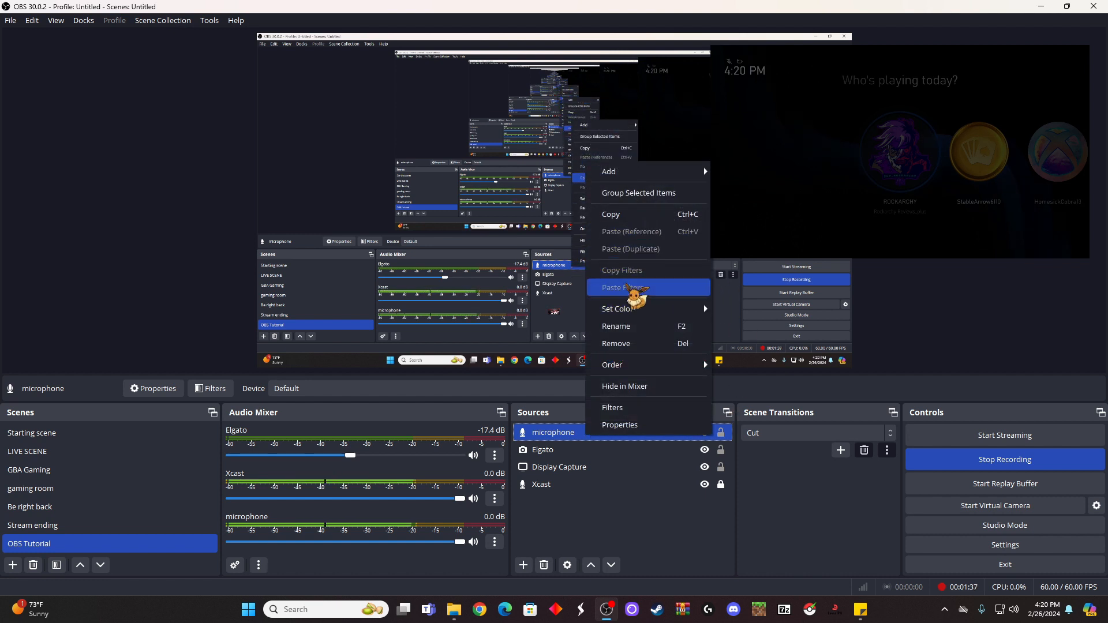
click(615, 344)
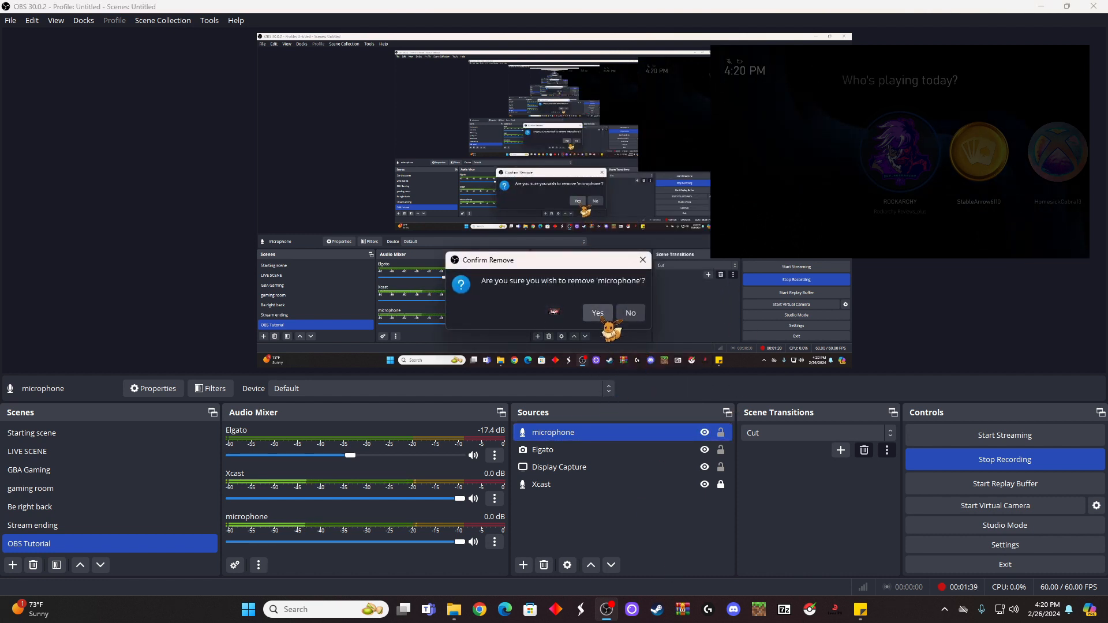
click(597, 312)
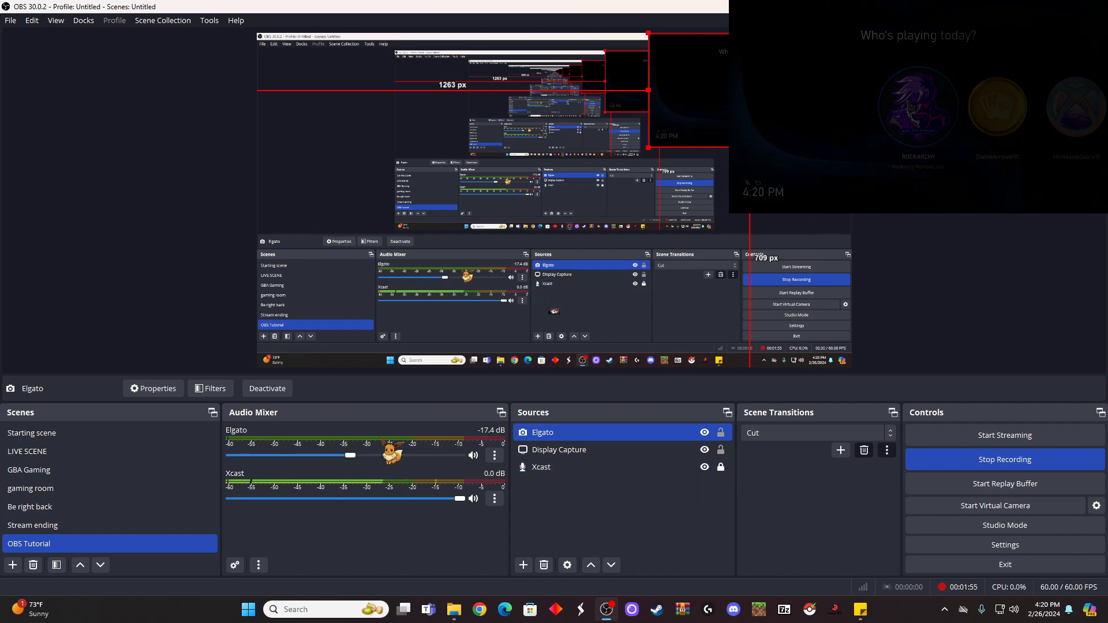
click(235, 565)
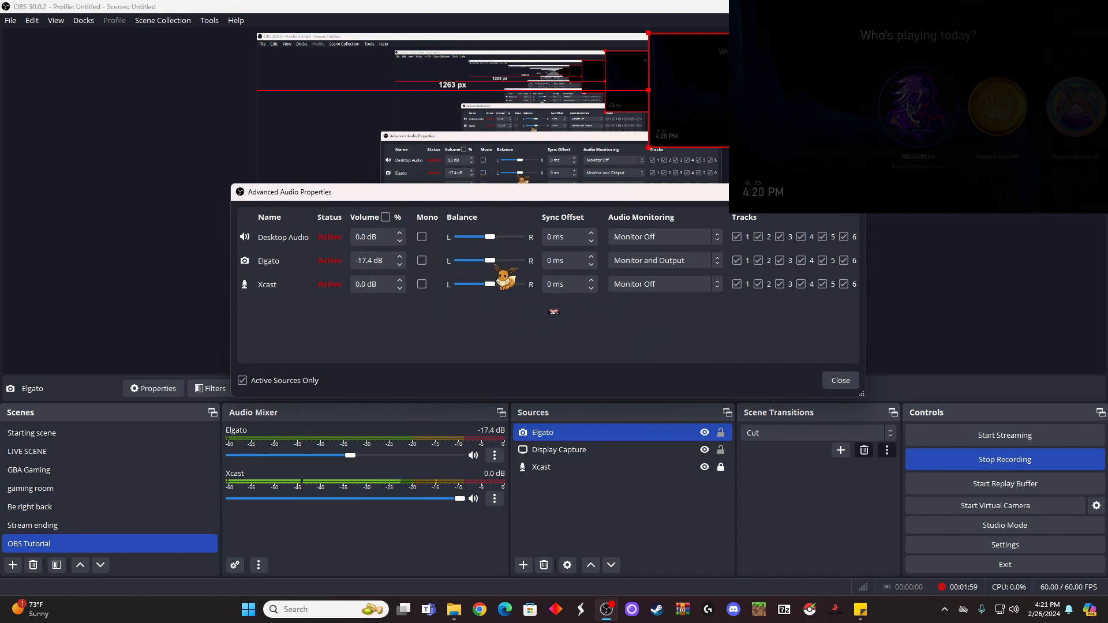
click(662, 260)
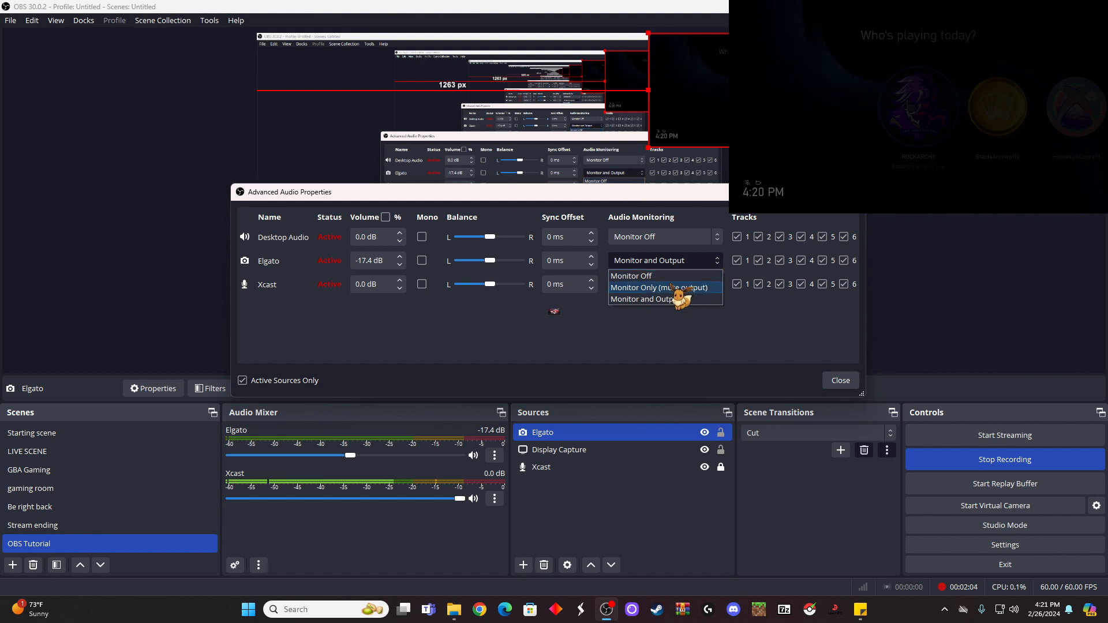
click(631, 276)
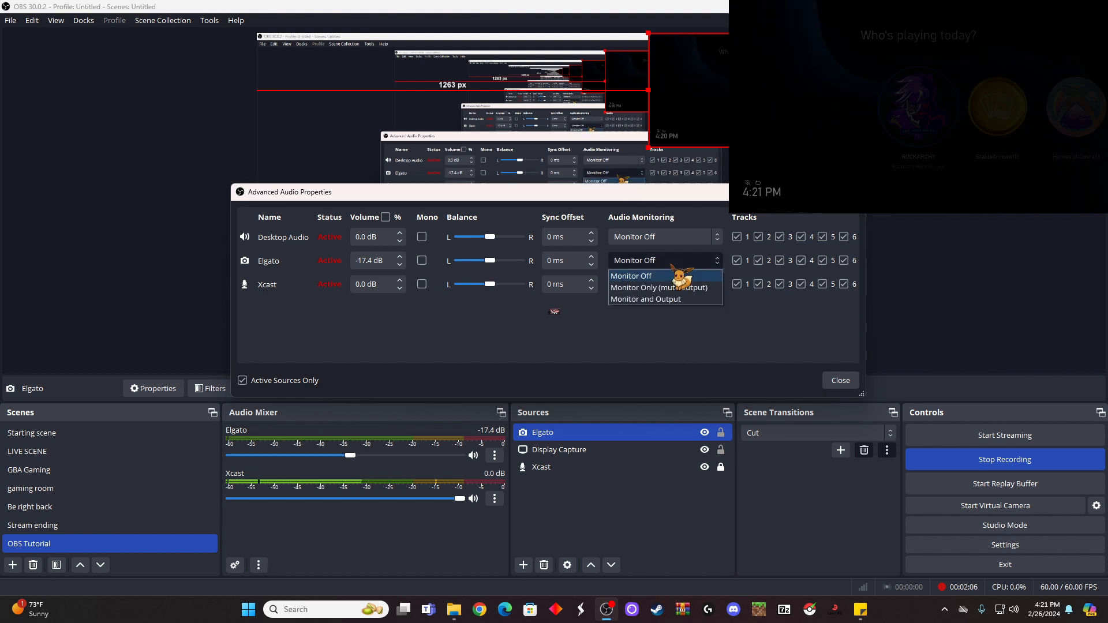
click(644, 299)
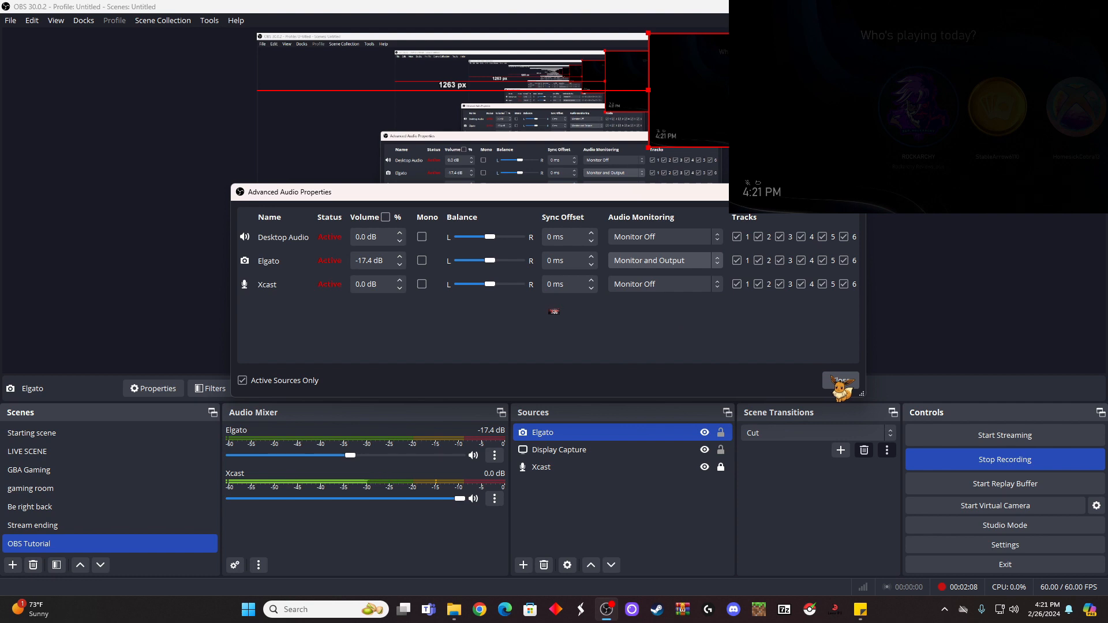
click(841, 380)
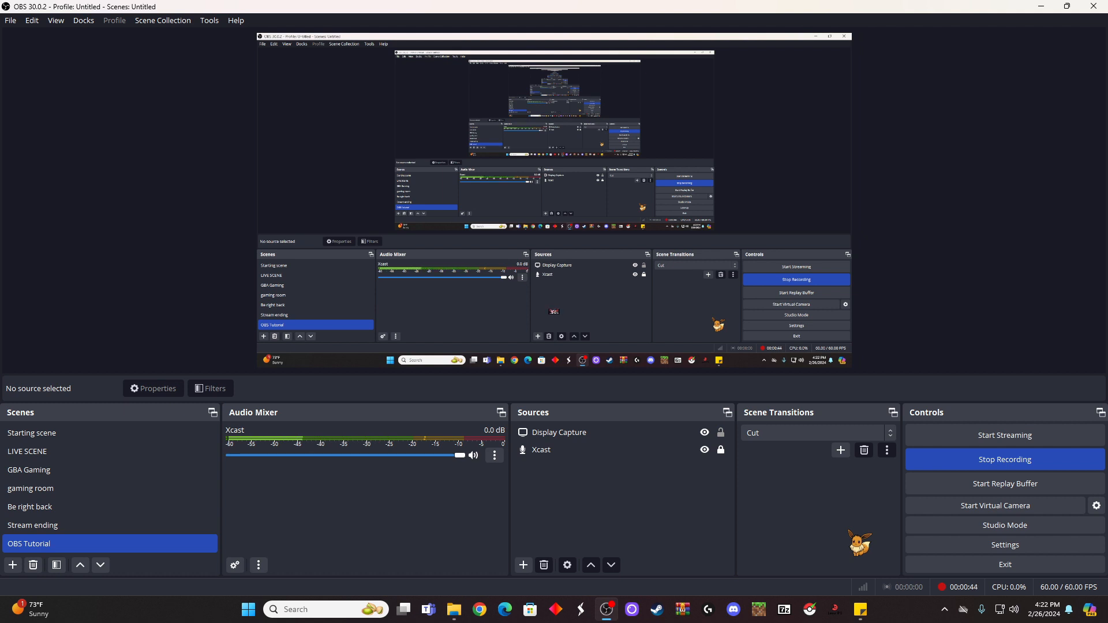
Remove the Elgato source, leaving only Display Capture and Xcast in the scene
click(30, 489)
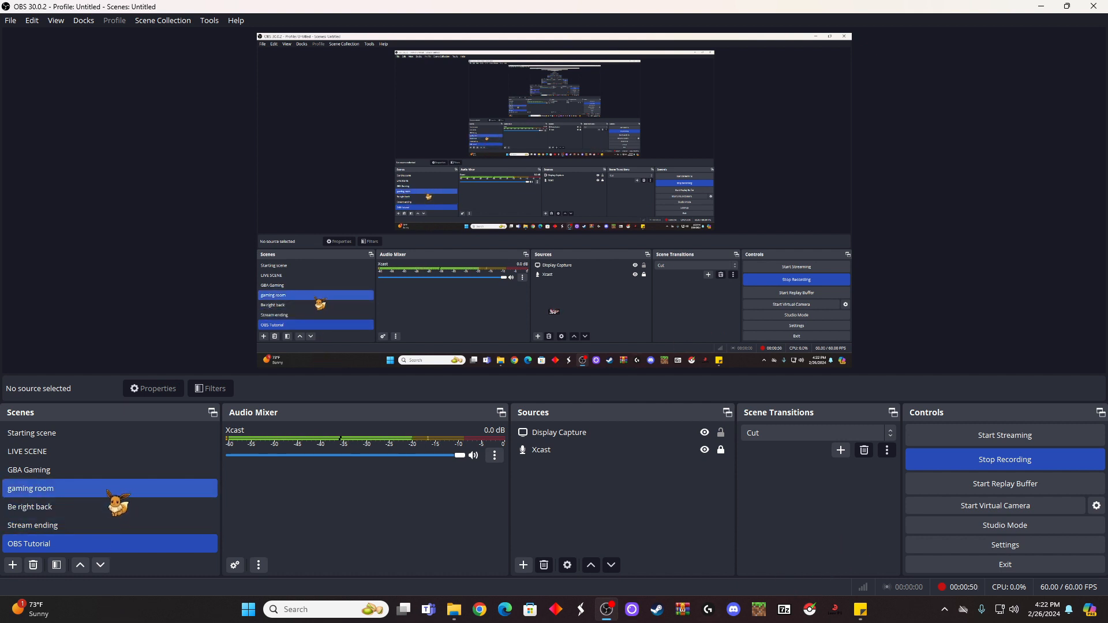